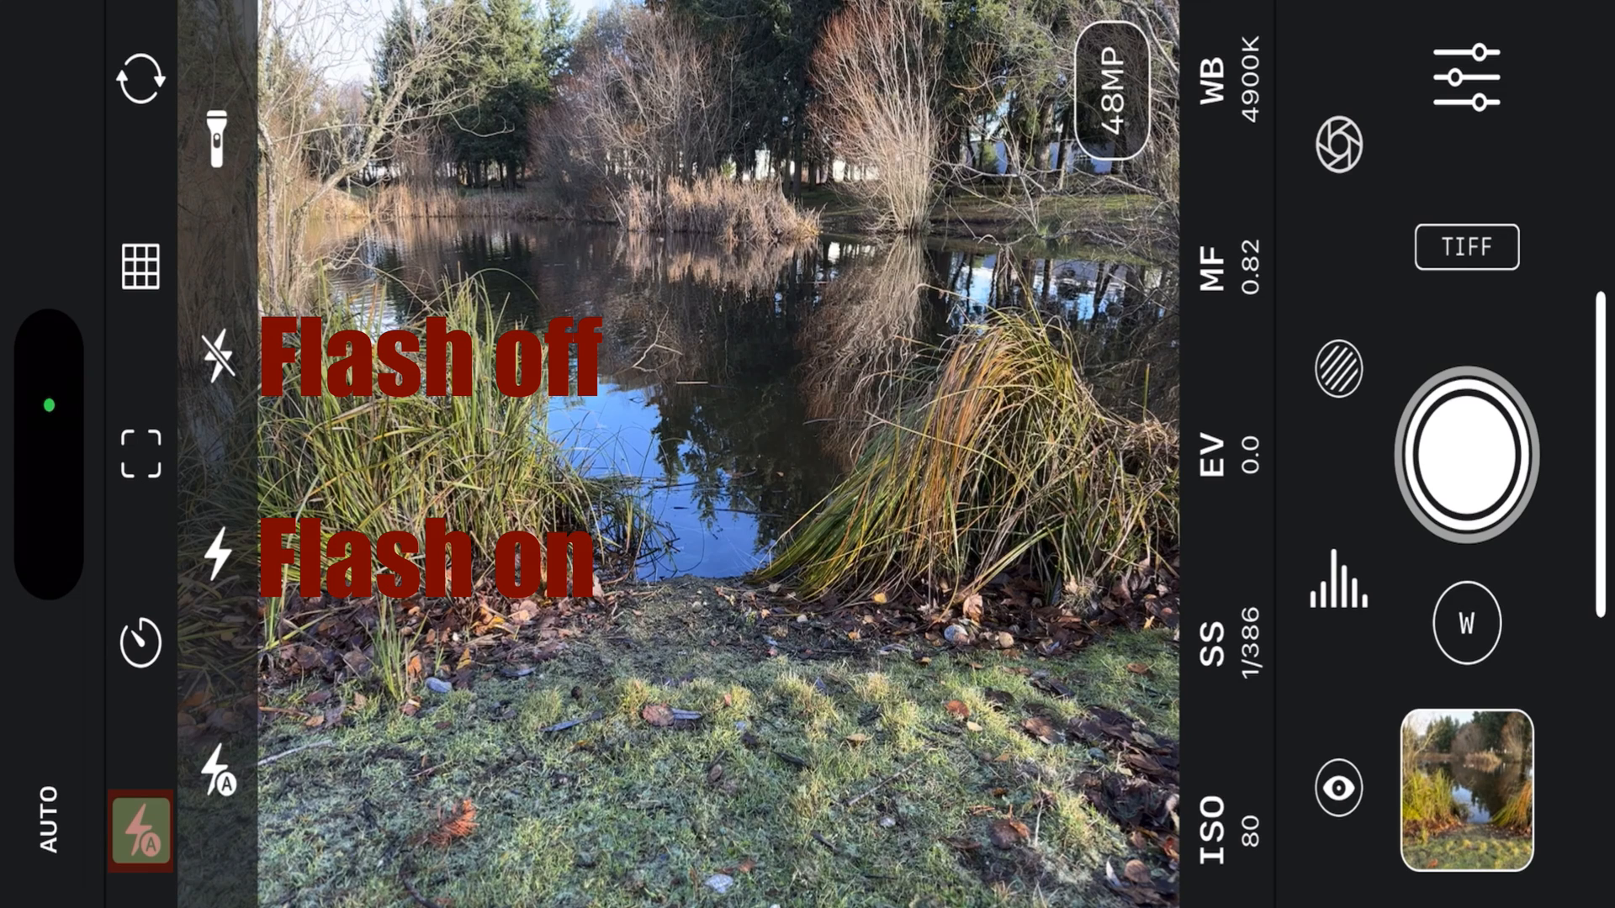
- Review the flash options, then overlay the horizon level guide on the viewfinder
left_click(217, 134)
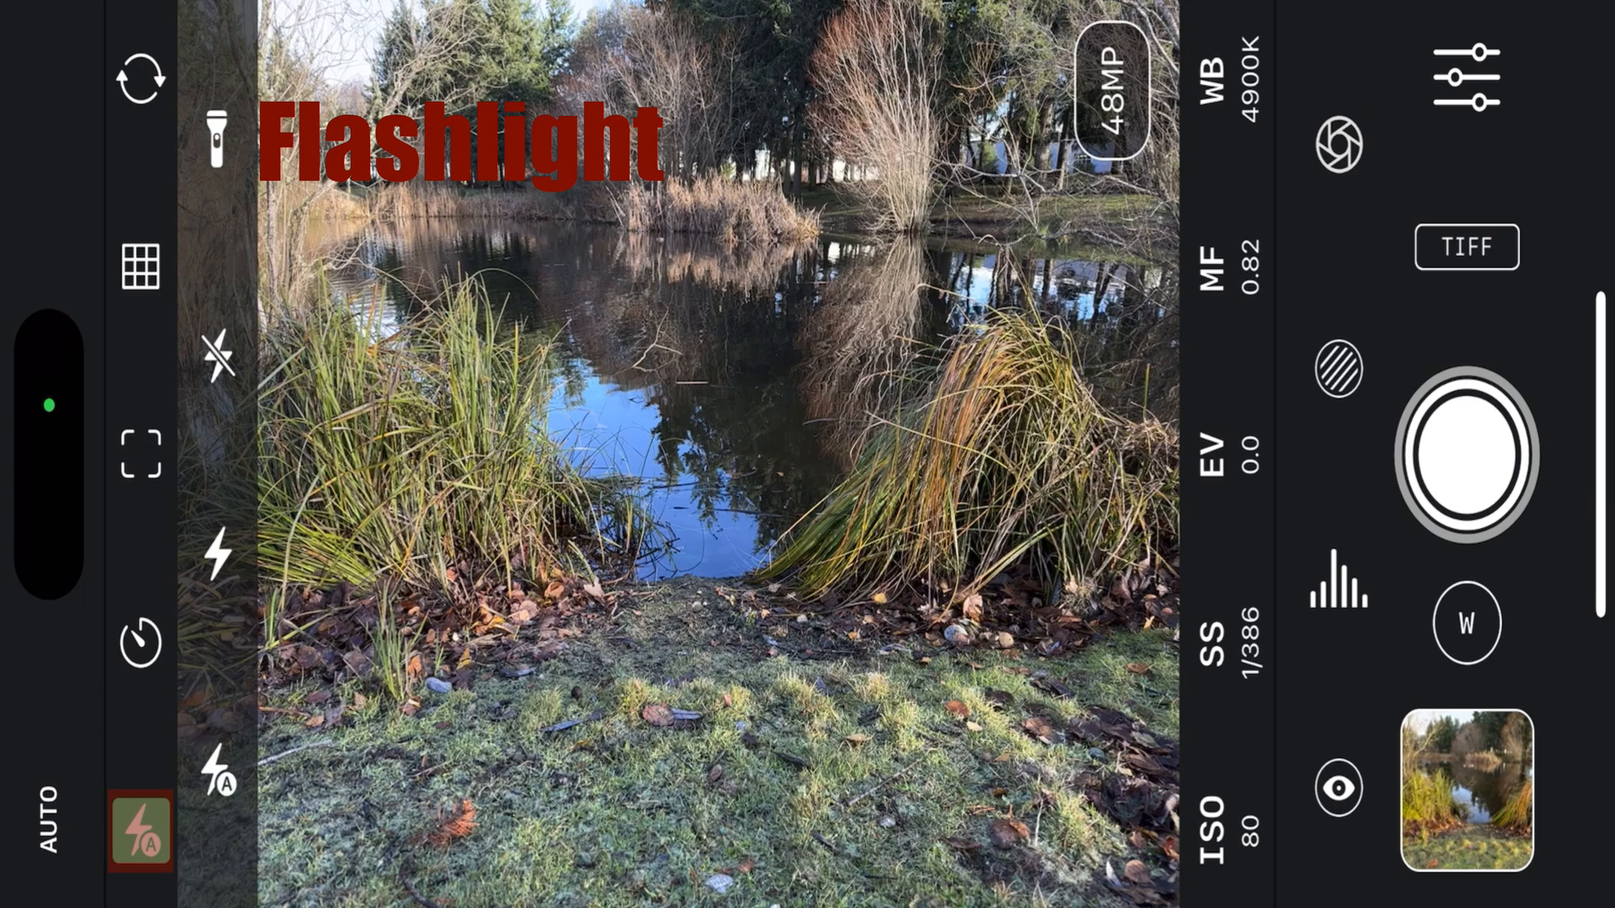
left_click(141, 641)
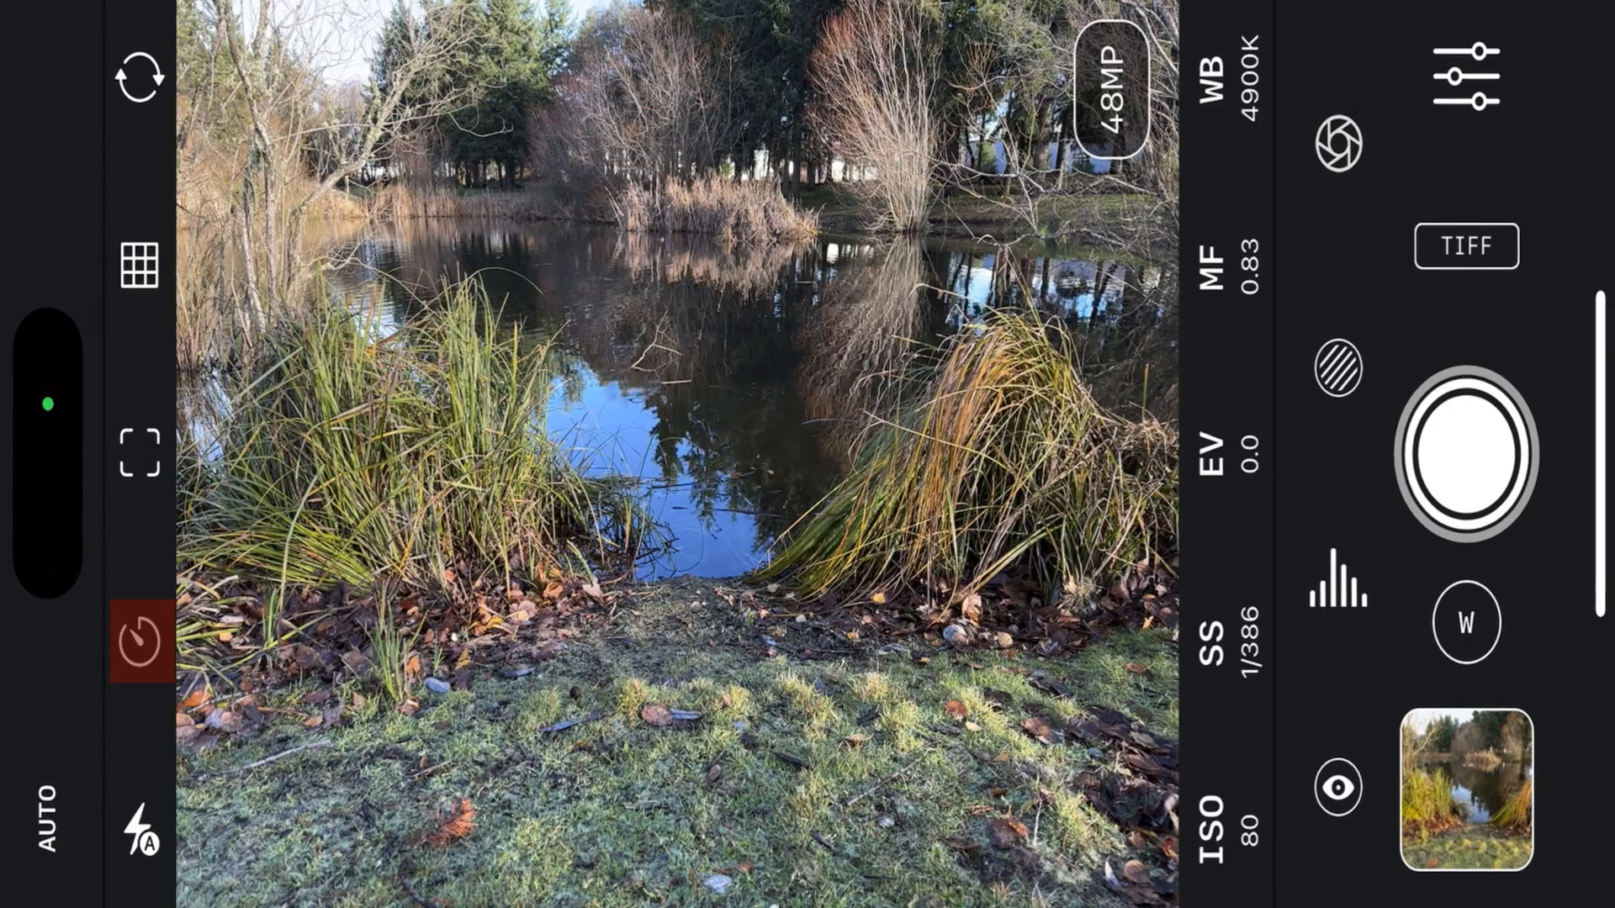
left_click(138, 640)
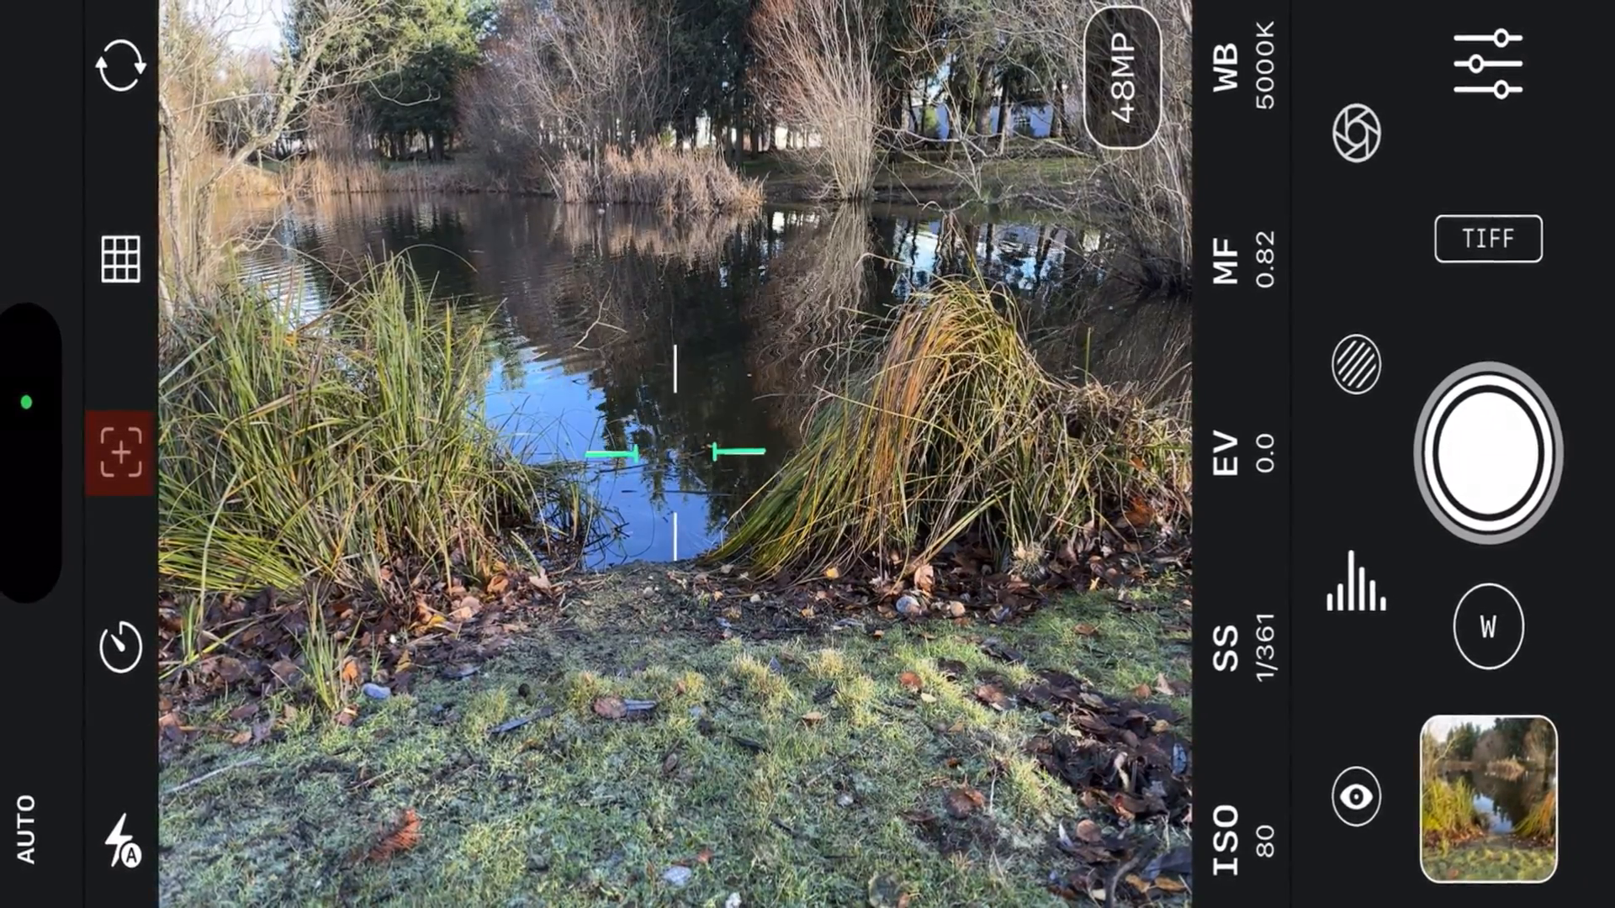
- Overlay the 3x3 rule-of-thirds grid, trying the square guide before settling back on thirds
left_click(121, 257)
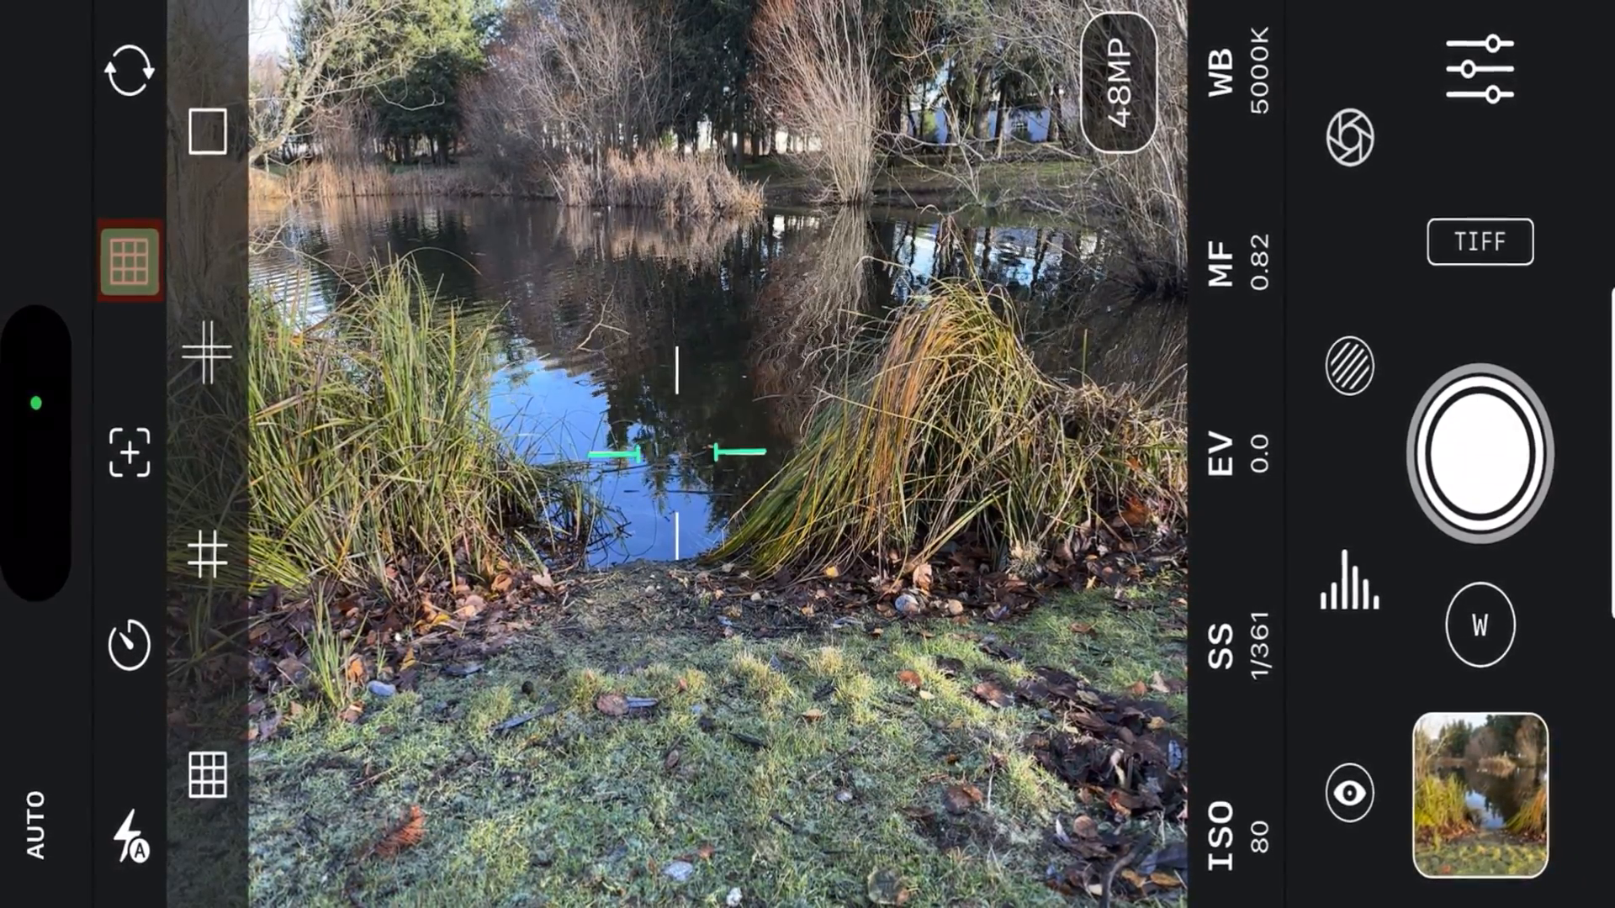
left_click(131, 264)
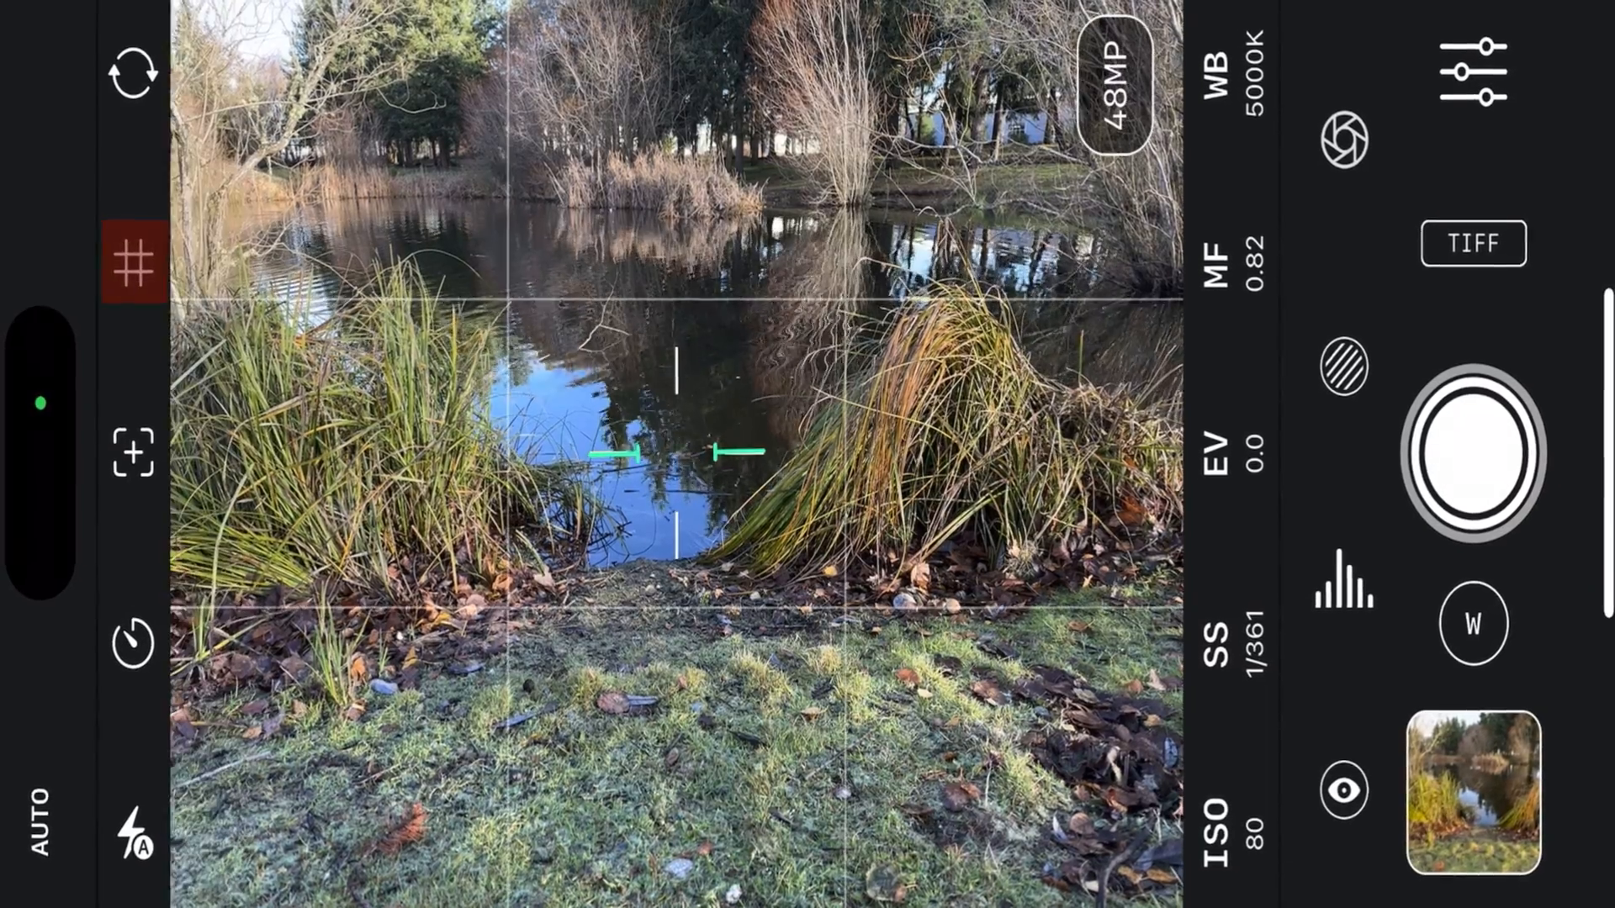
left_click(134, 263)
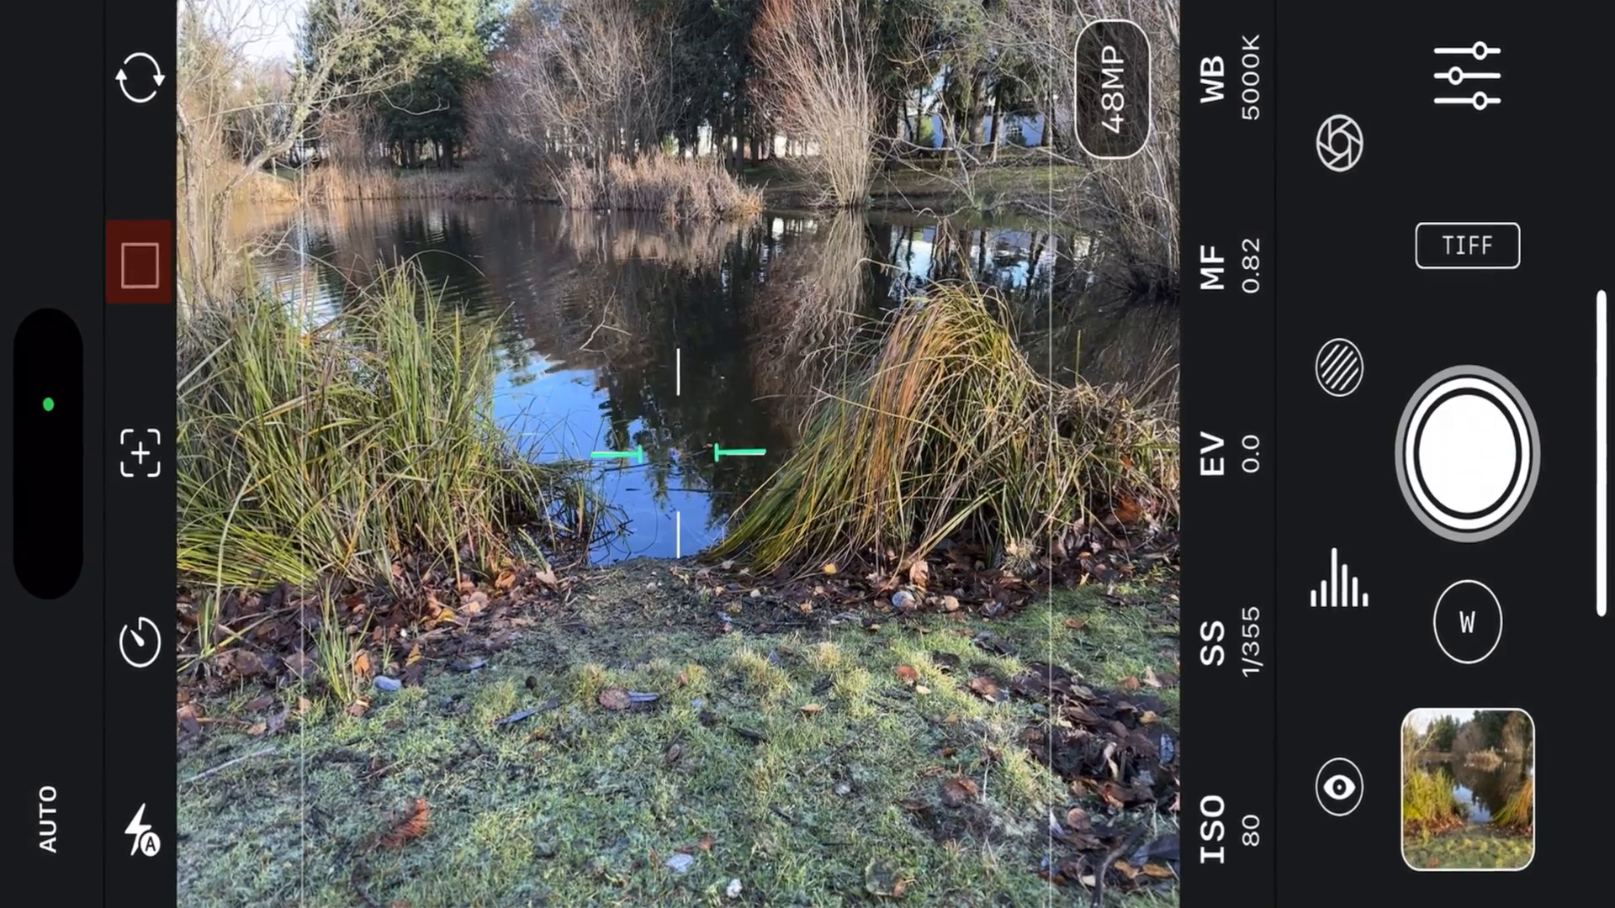
left_click(137, 263)
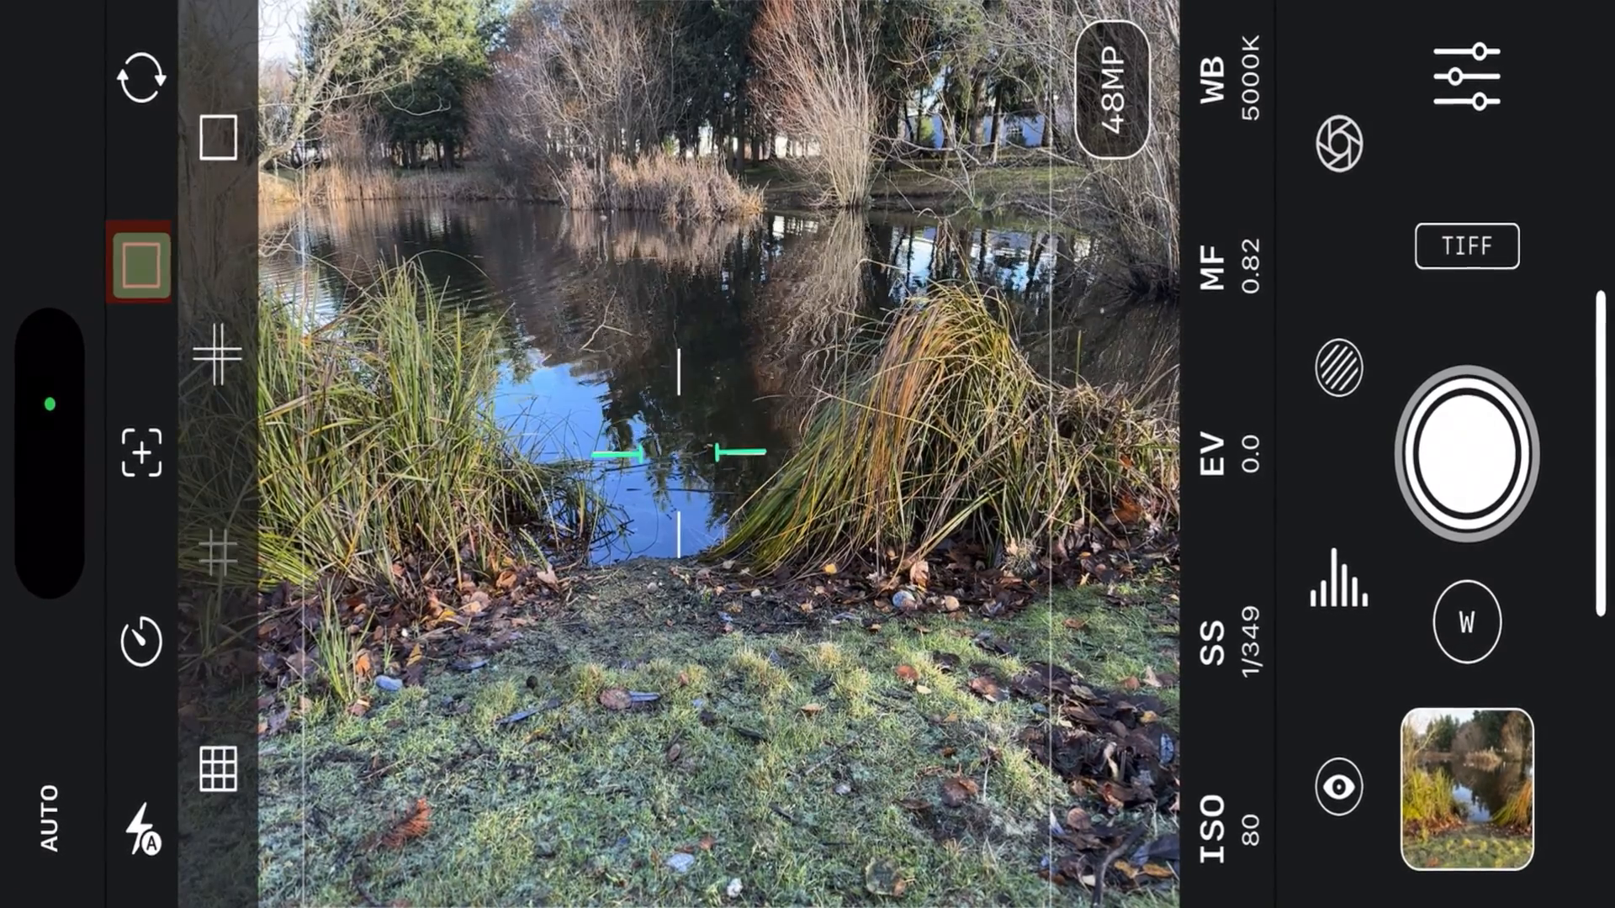
left_click(141, 263)
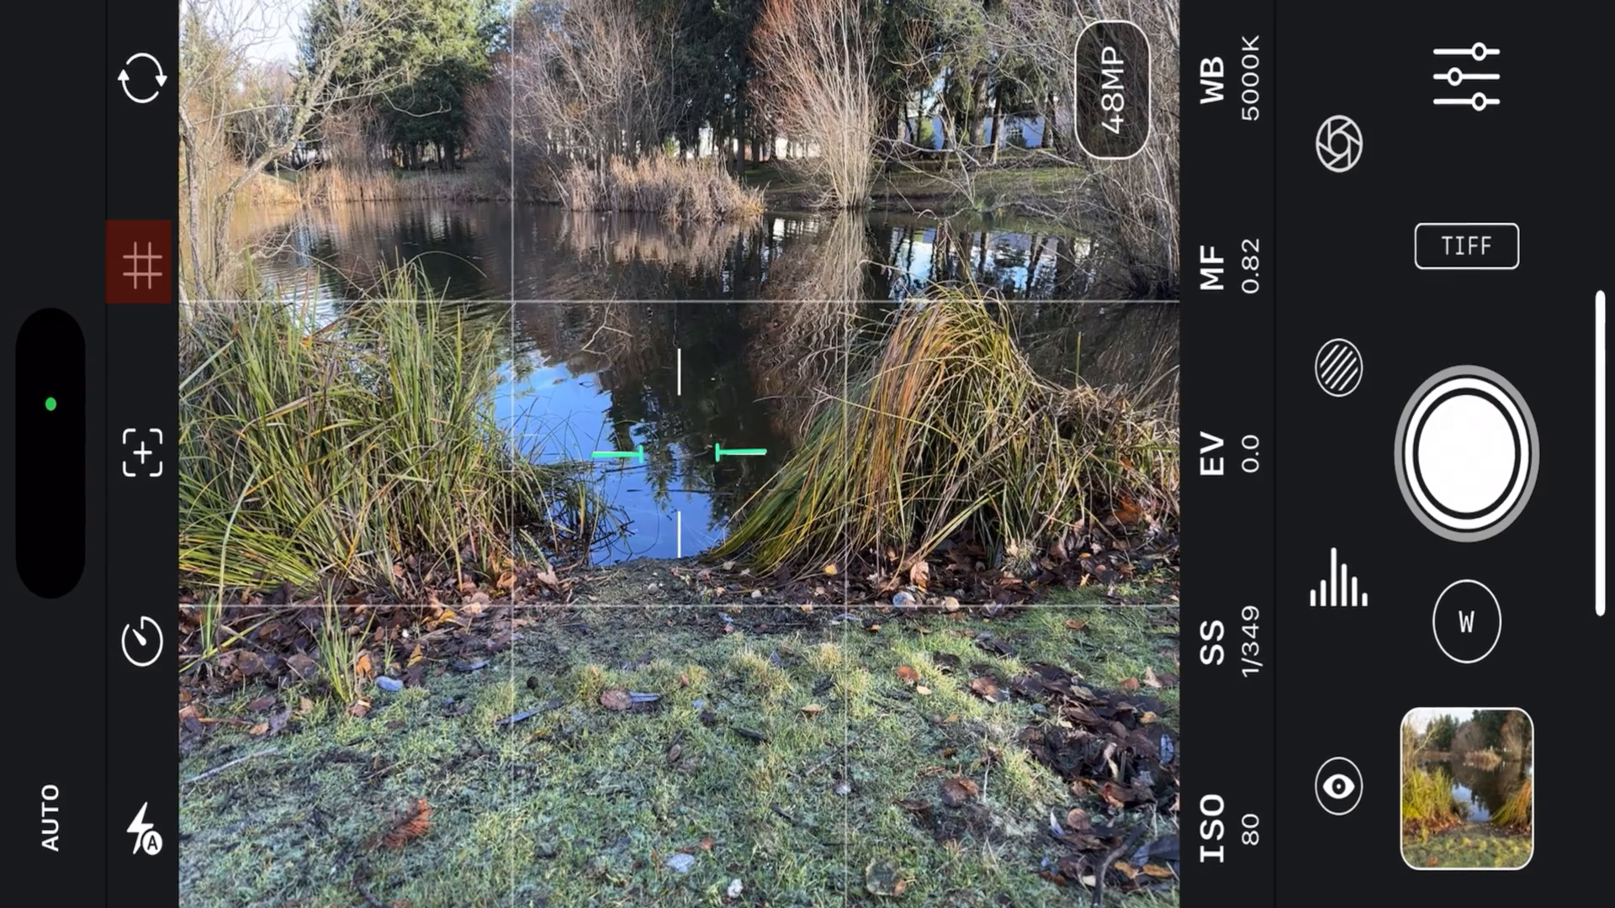
left_click(141, 81)
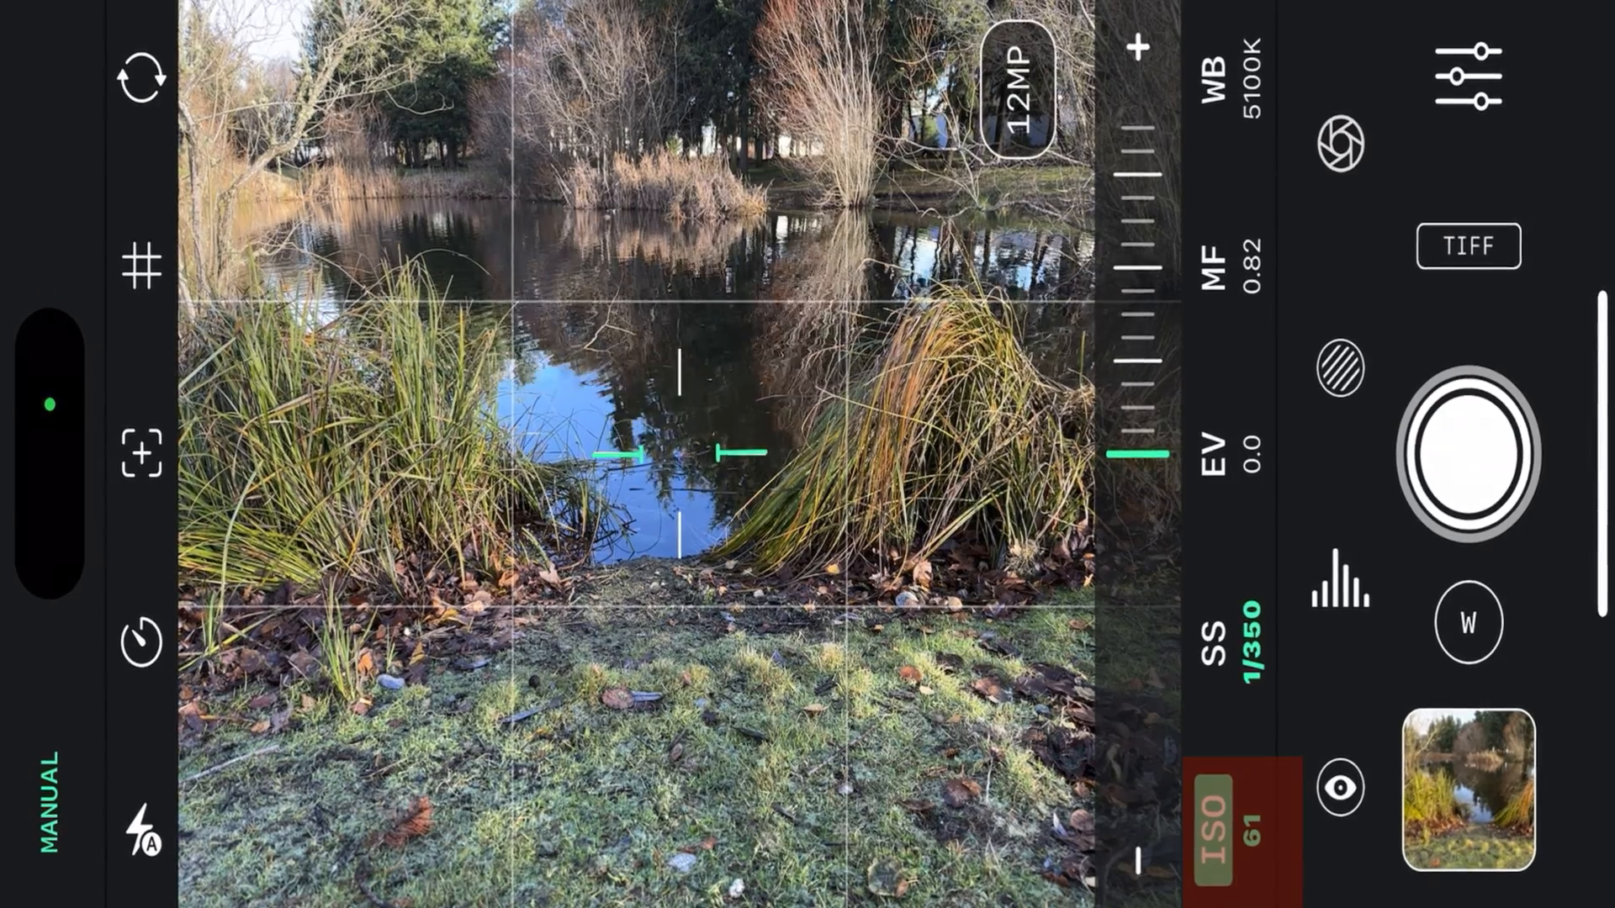
- Switch the capture resolution to 12MP and bring up the exposure compensation adjustment
left_click(52, 788)
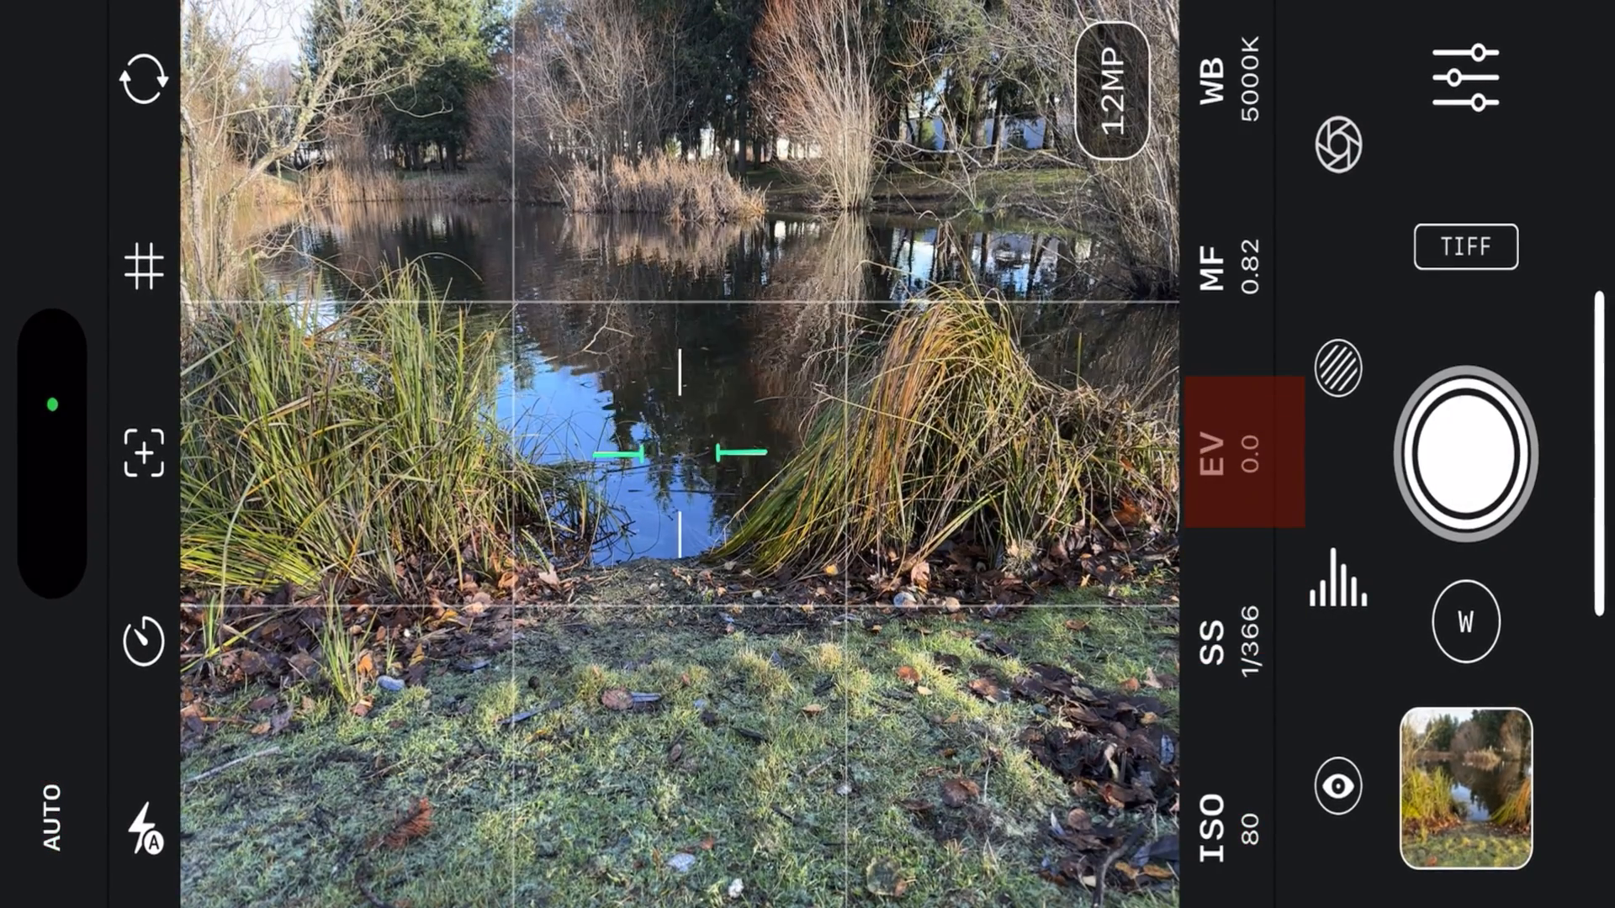
left_click(1250, 447)
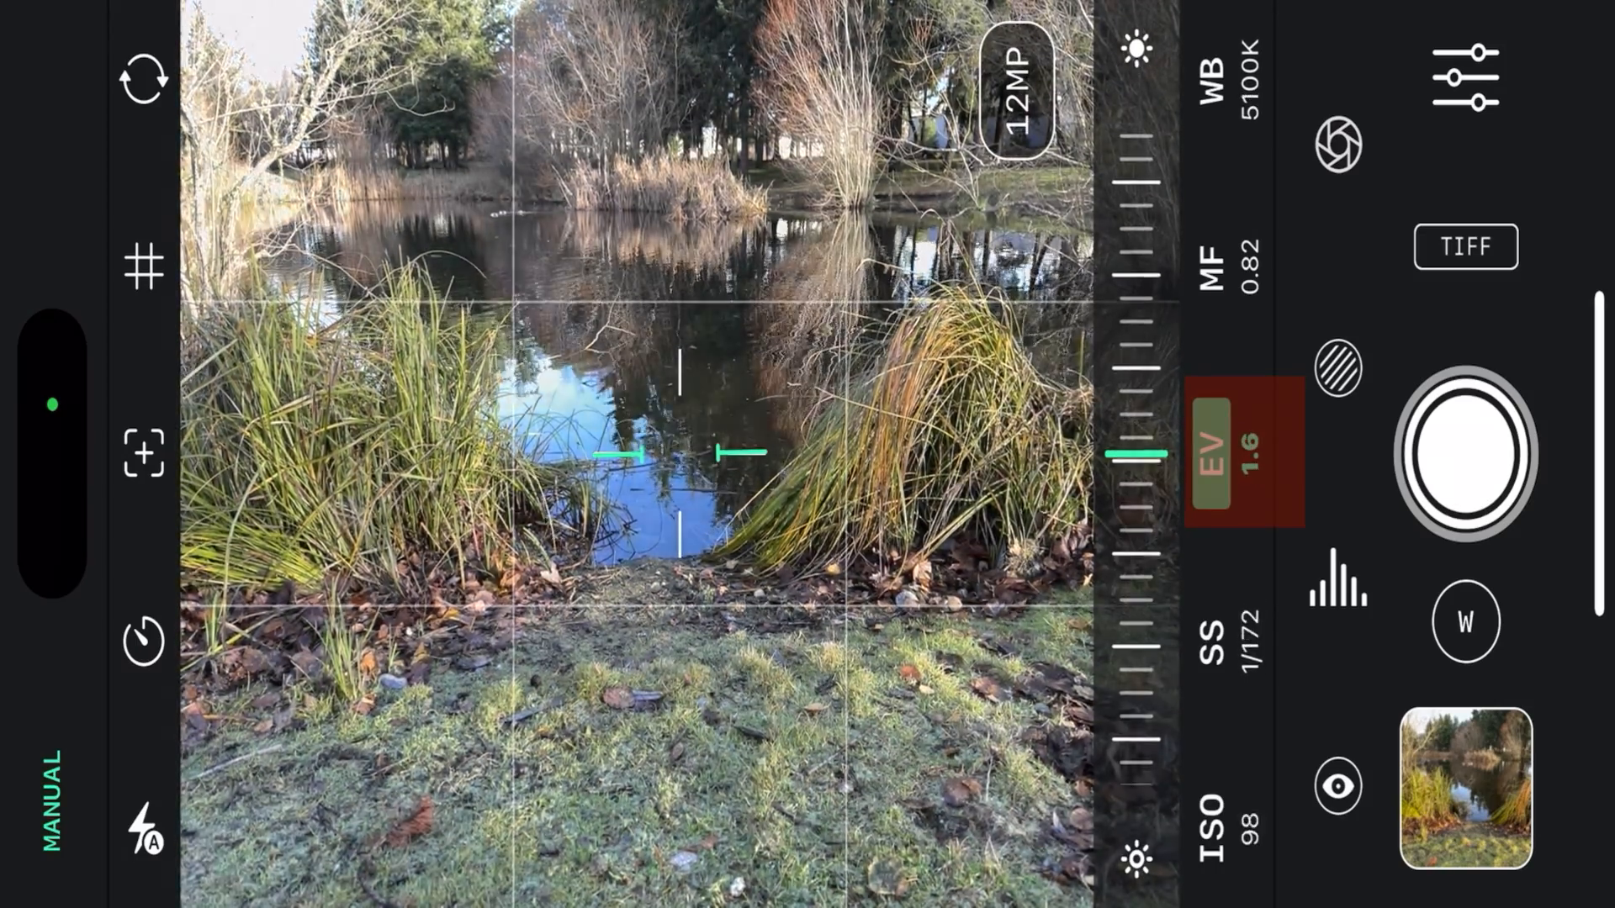
scroll("down", 3)
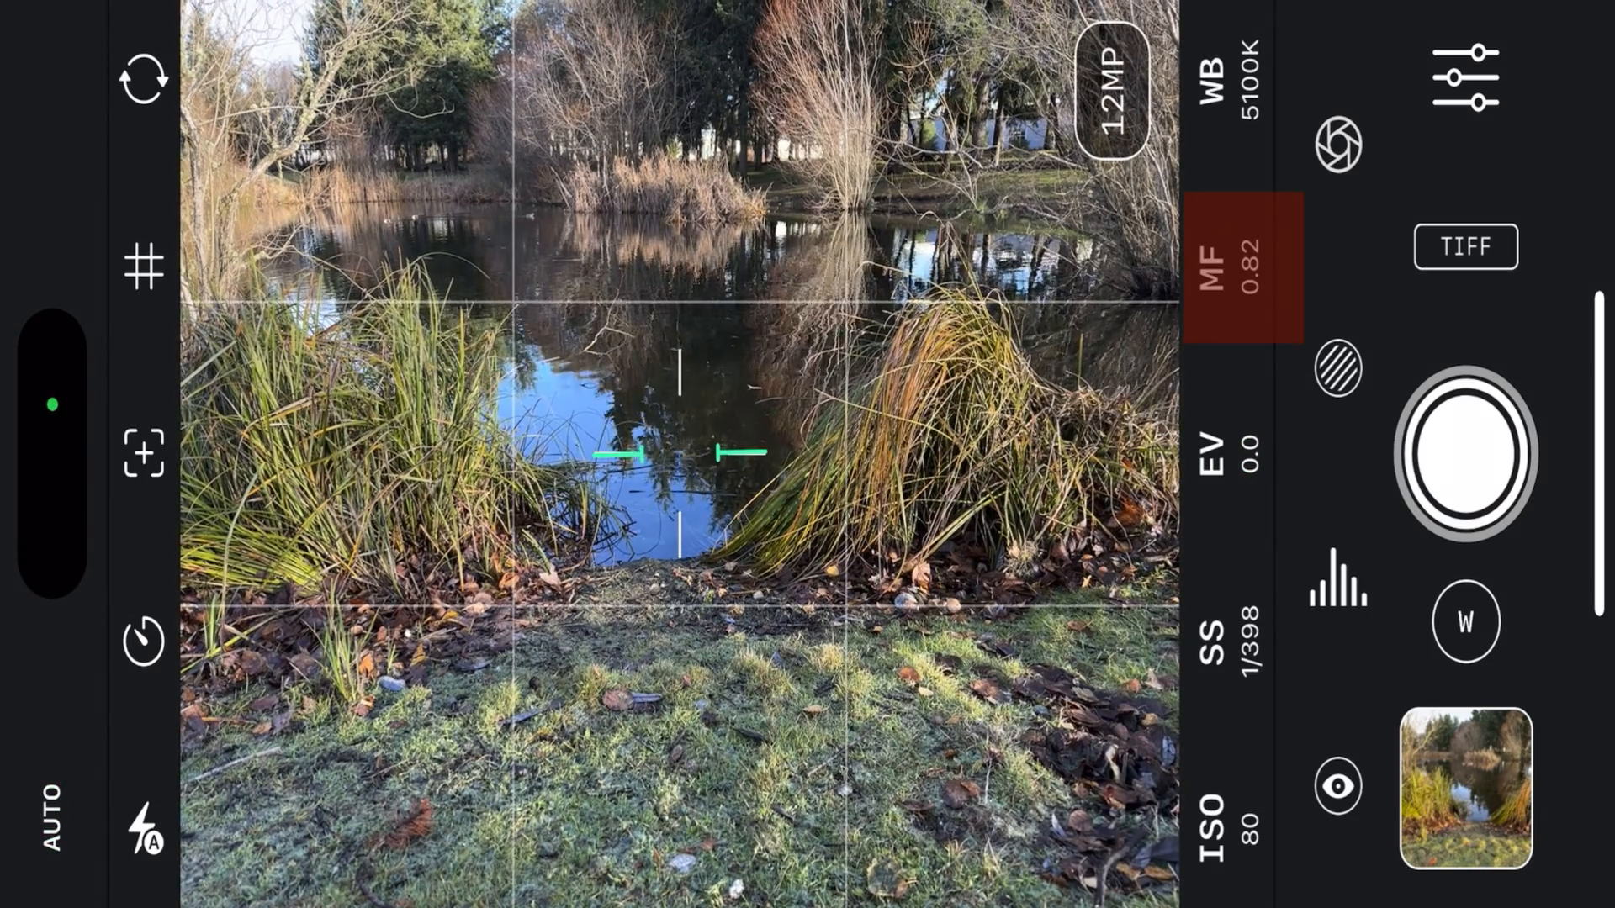
left_click(1247, 266)
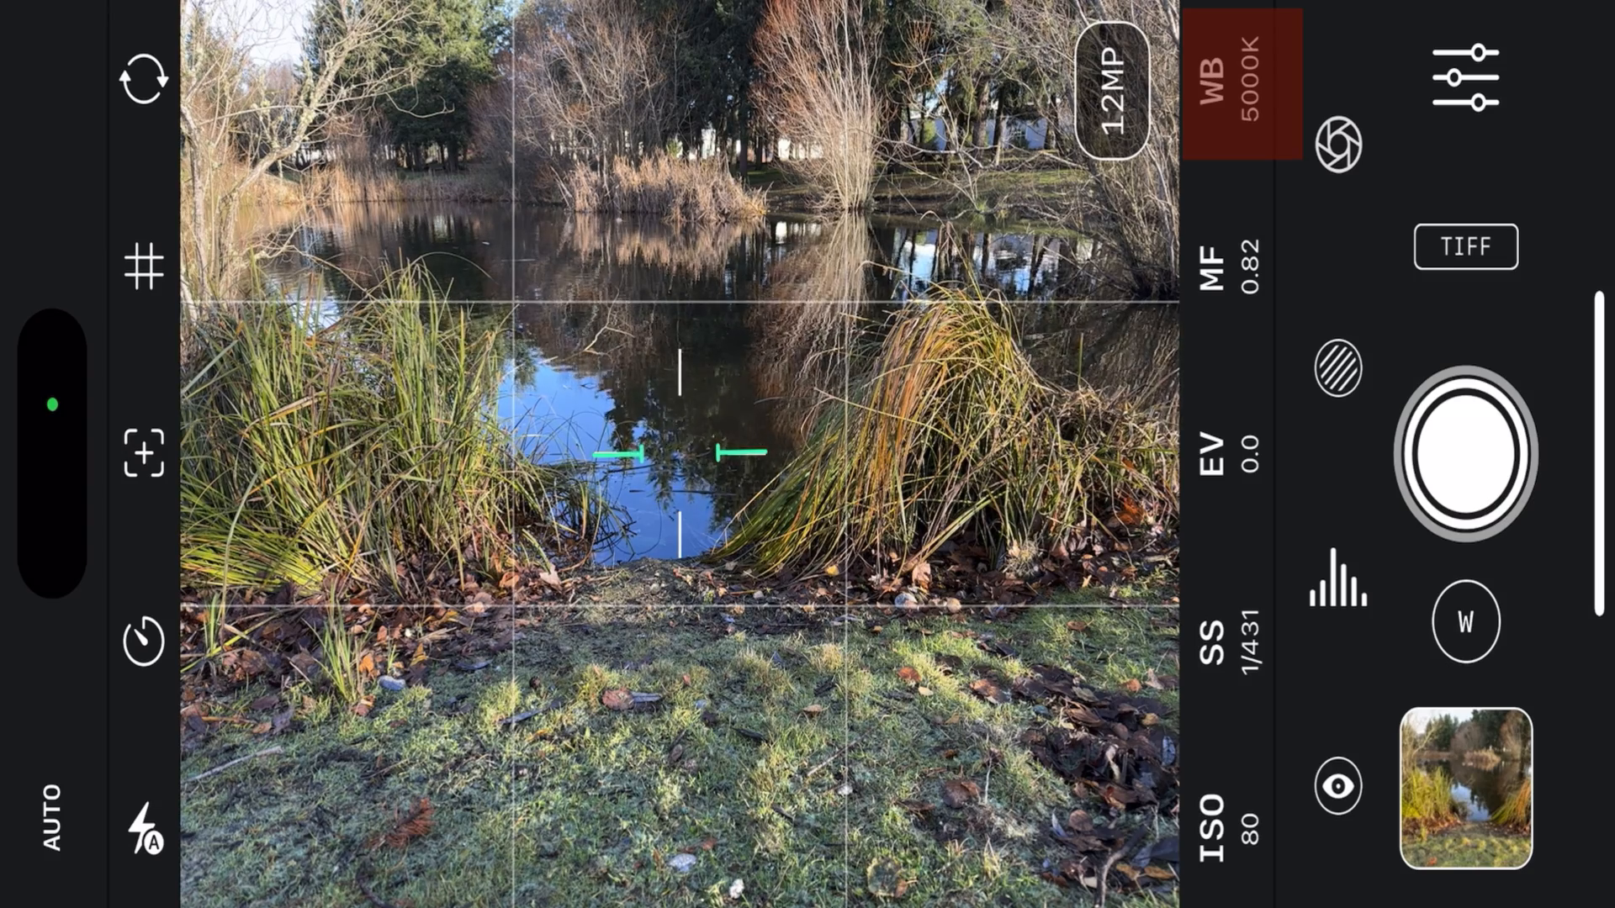
left_click(1339, 788)
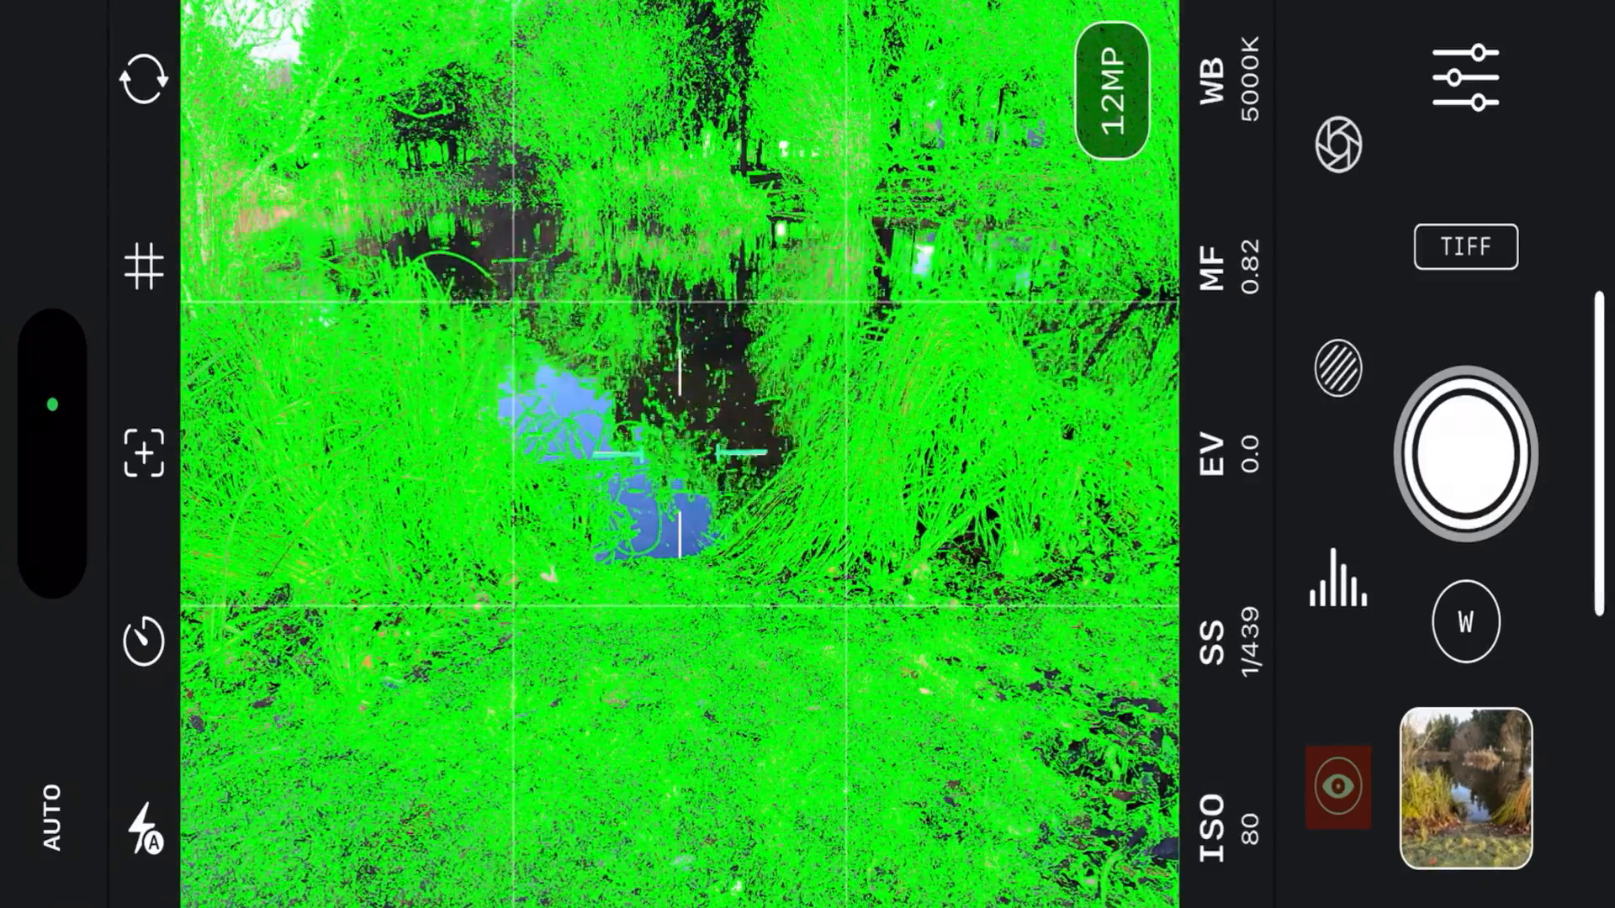
left_click(1236, 260)
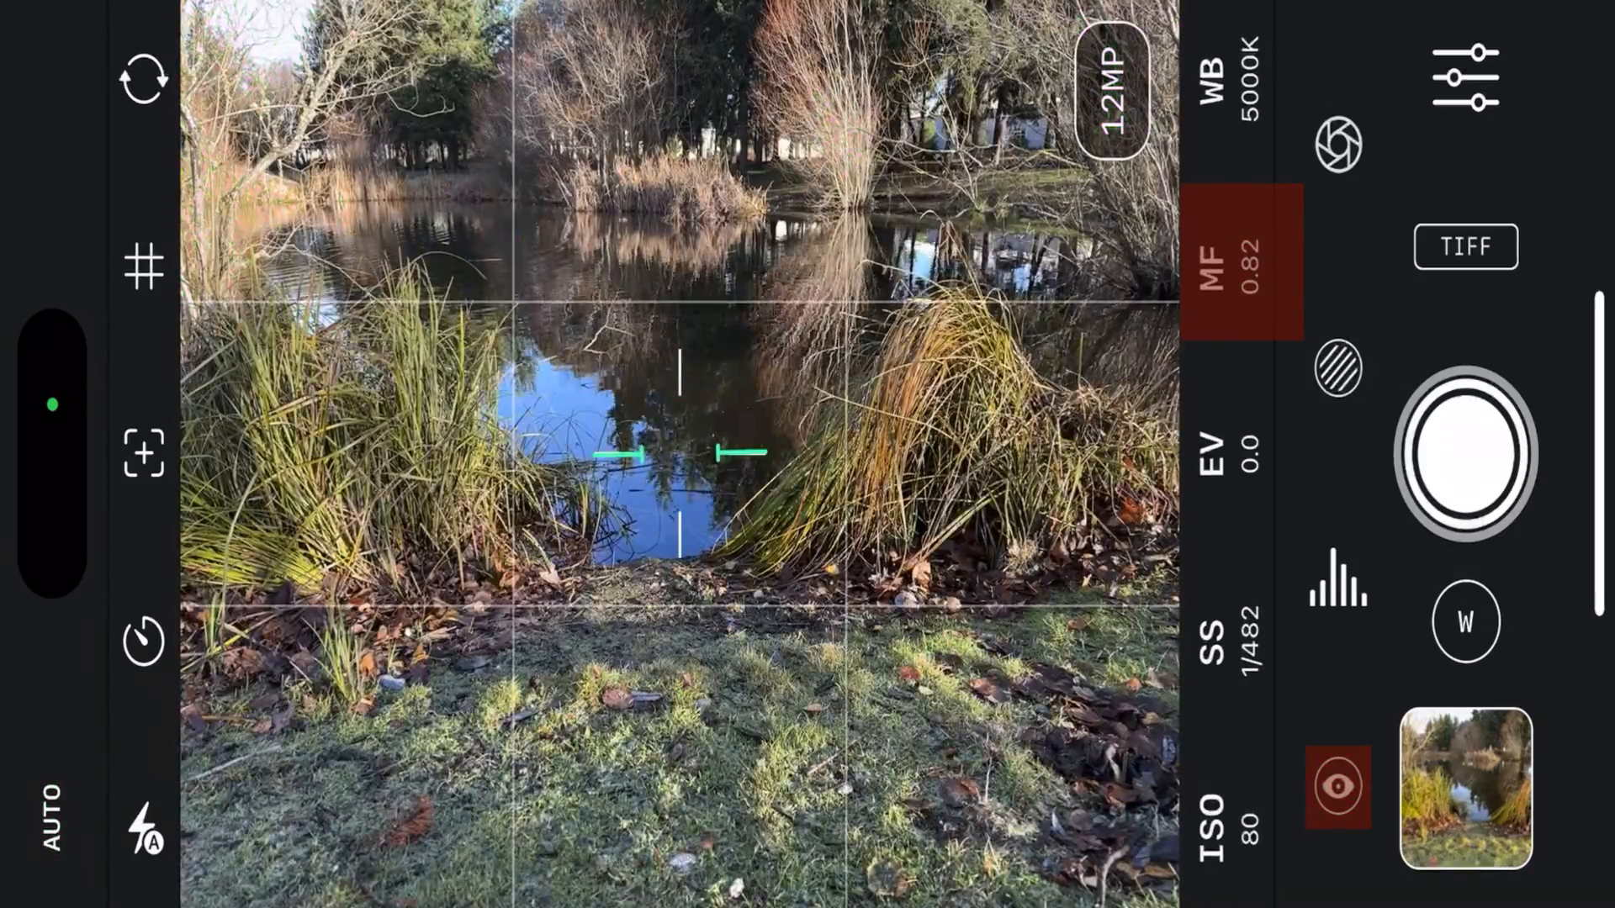
left_click(1335, 584)
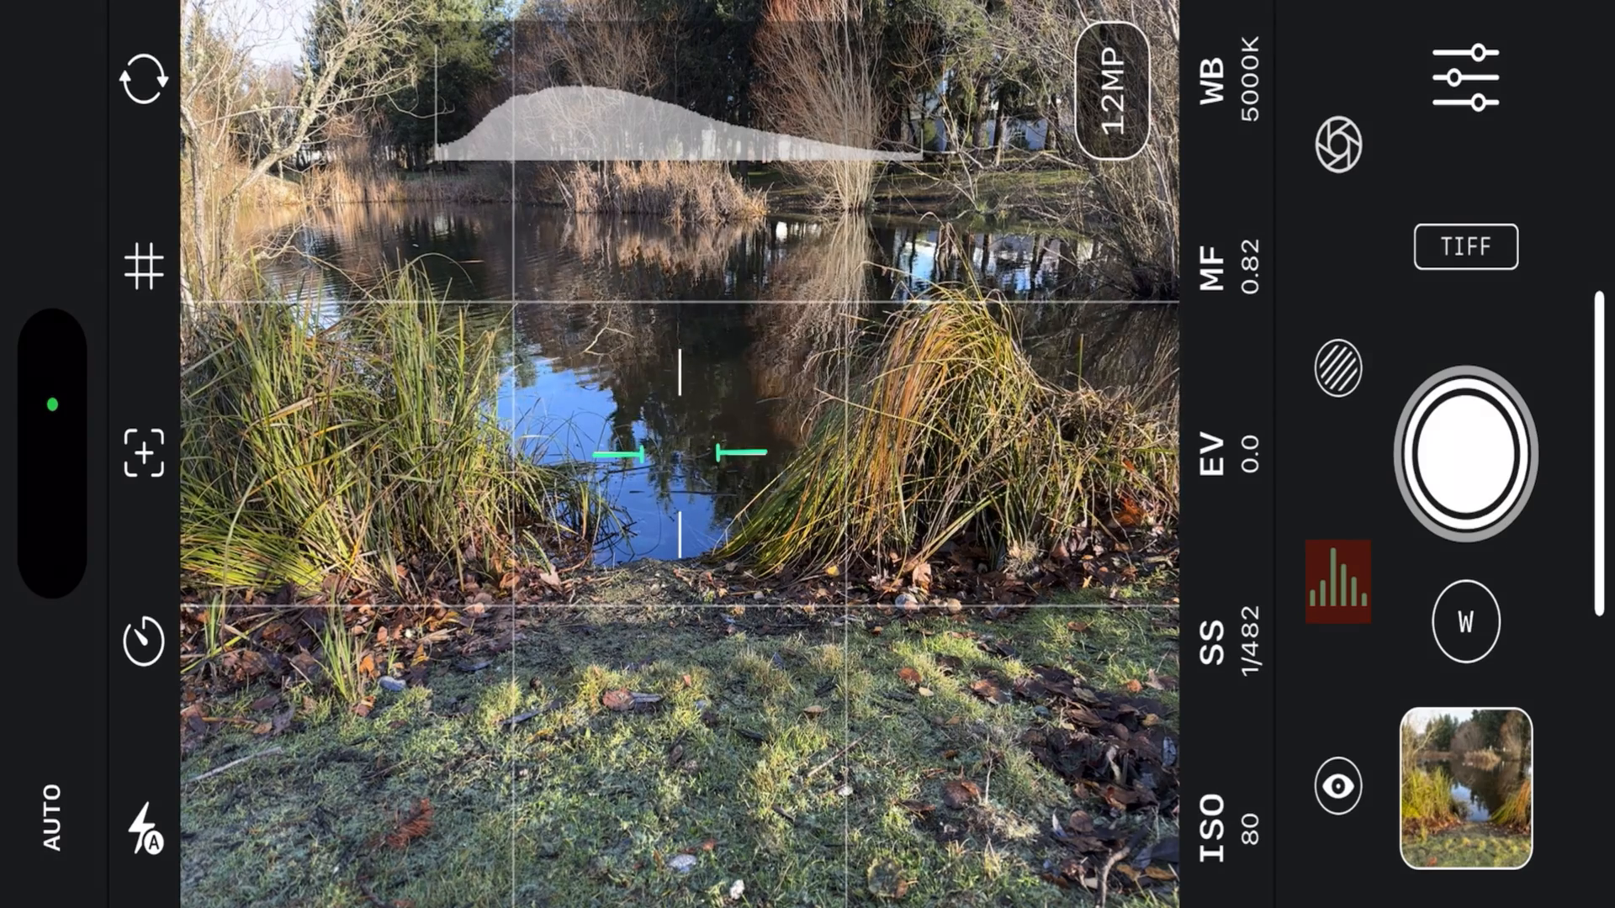
- Bring up the manual shutter speed adjustment with the histogram overlaid
left_click(1246, 617)
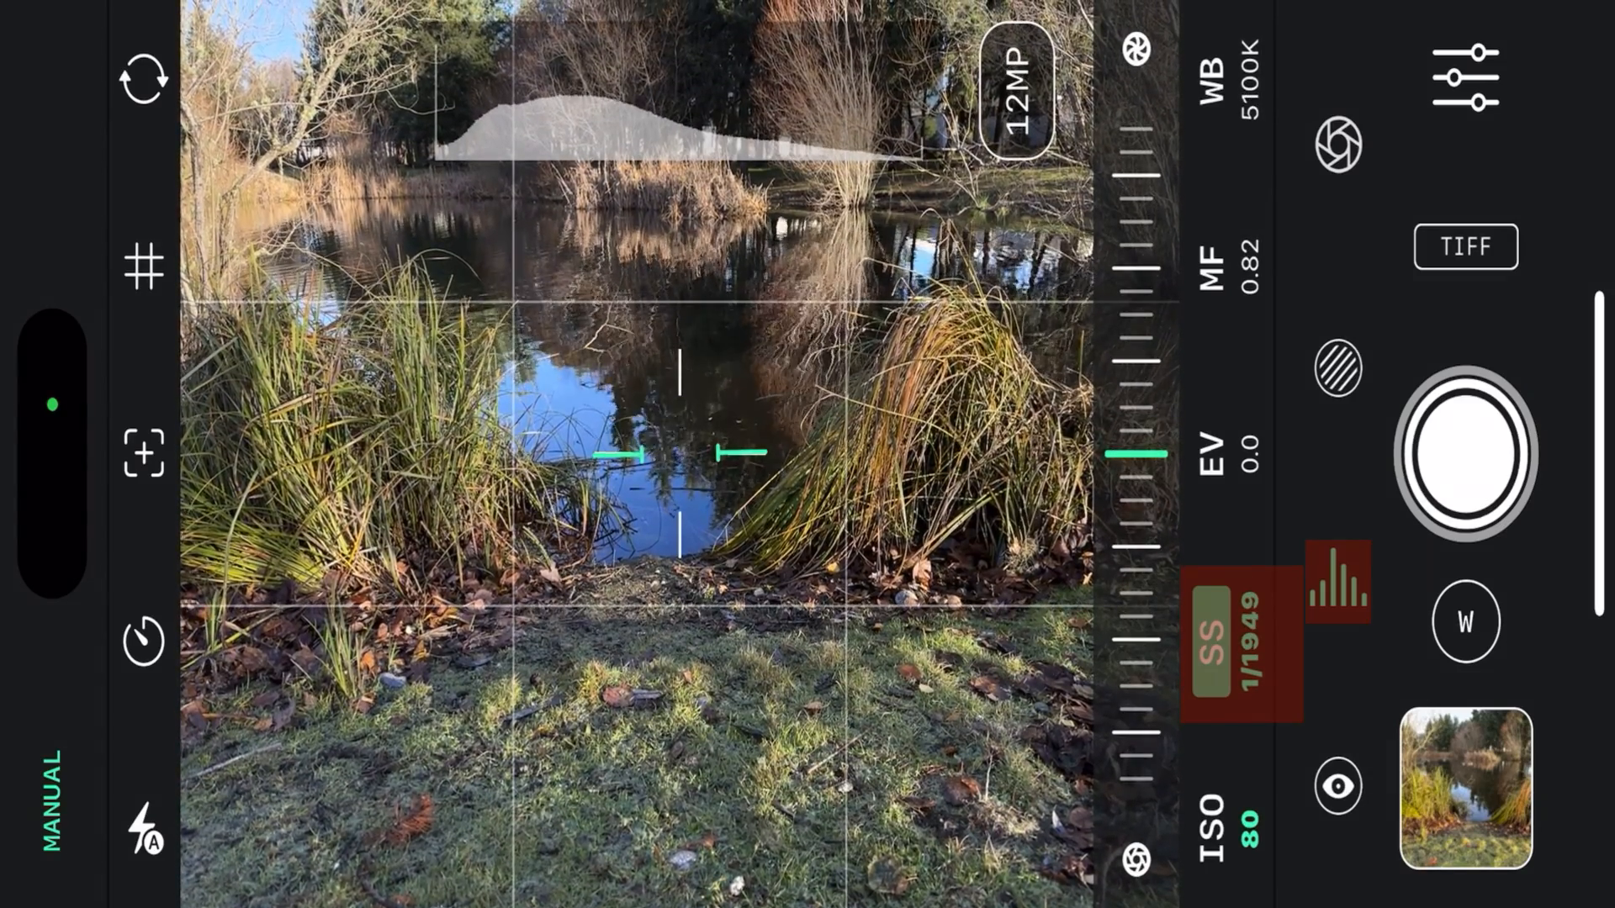
- Turn on slow shutter mode from the aperture/slow-shutter panel
left_click(1338, 369)
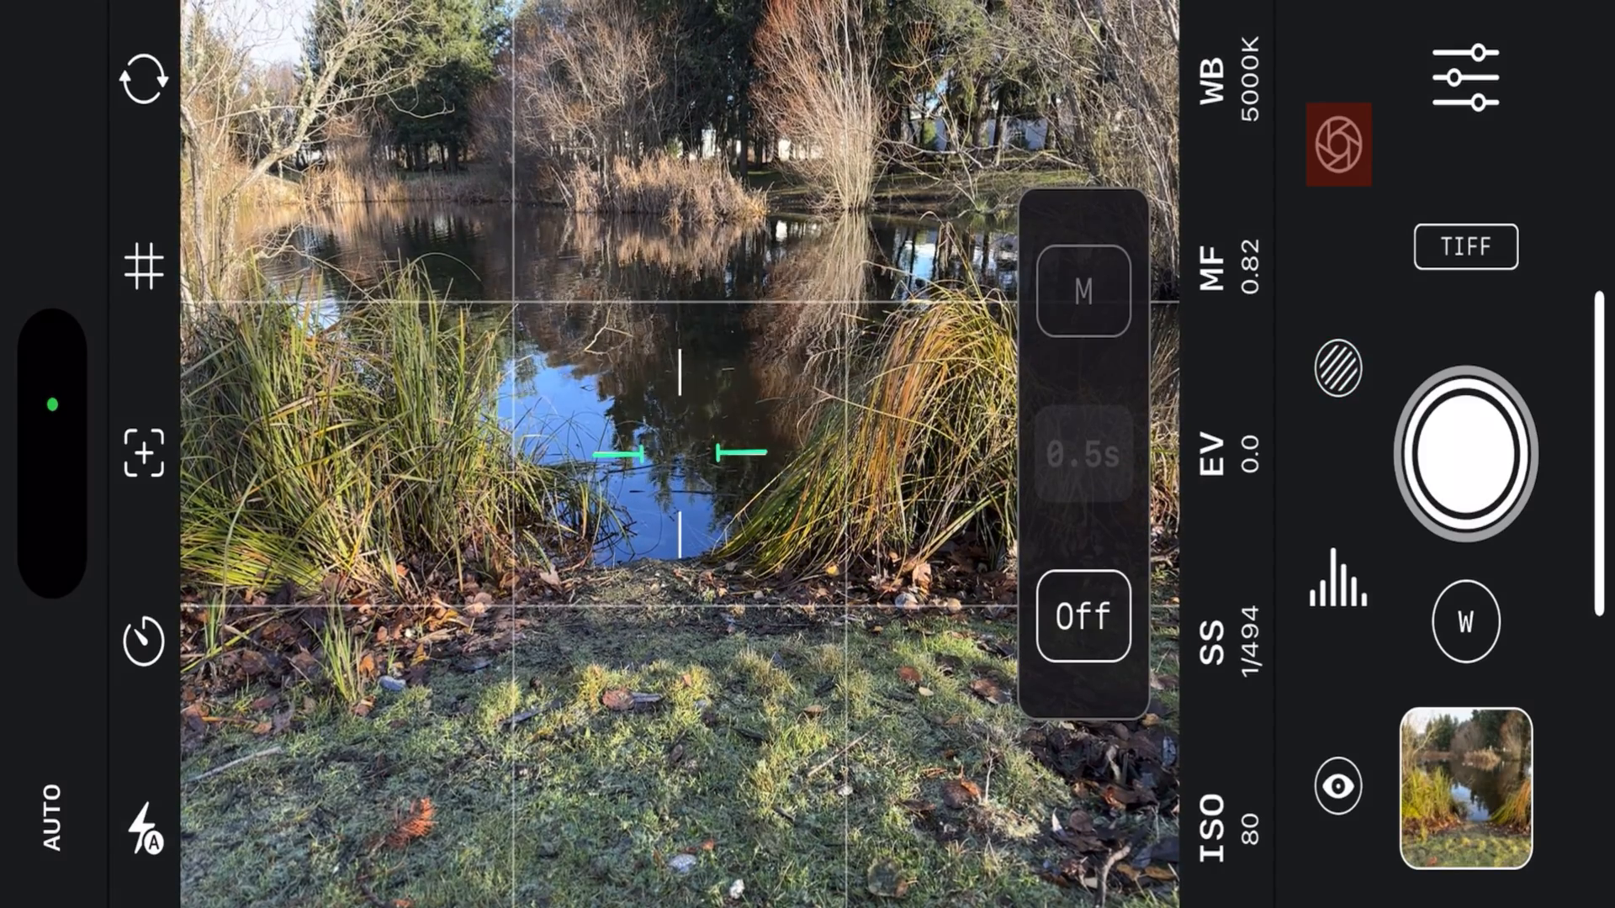
left_click(1082, 616)
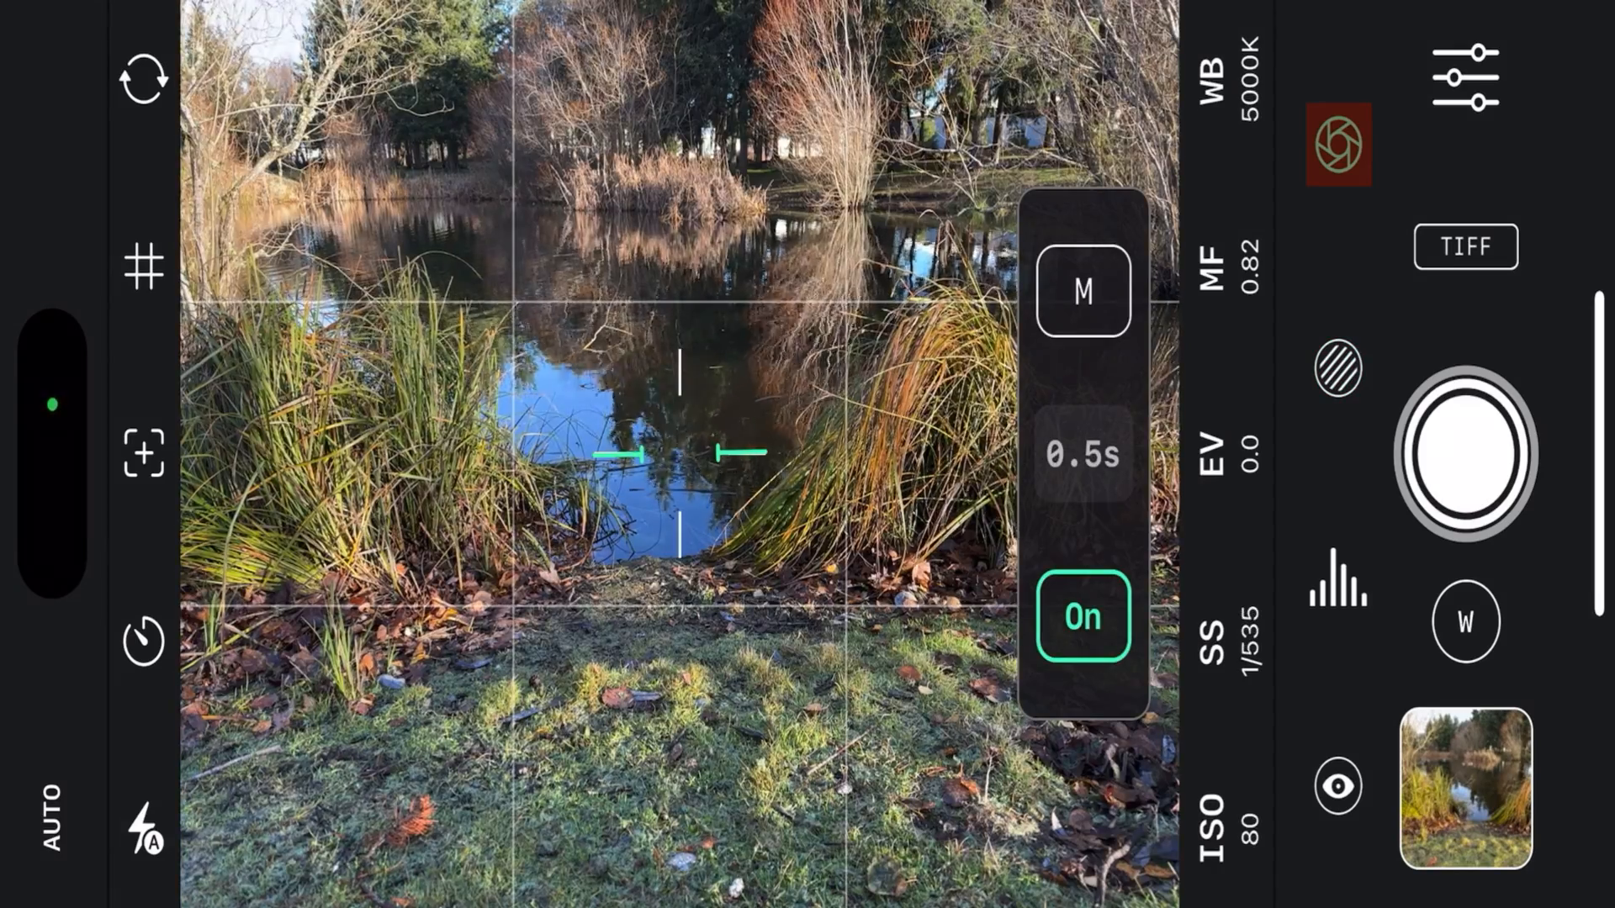
left_click(1080, 618)
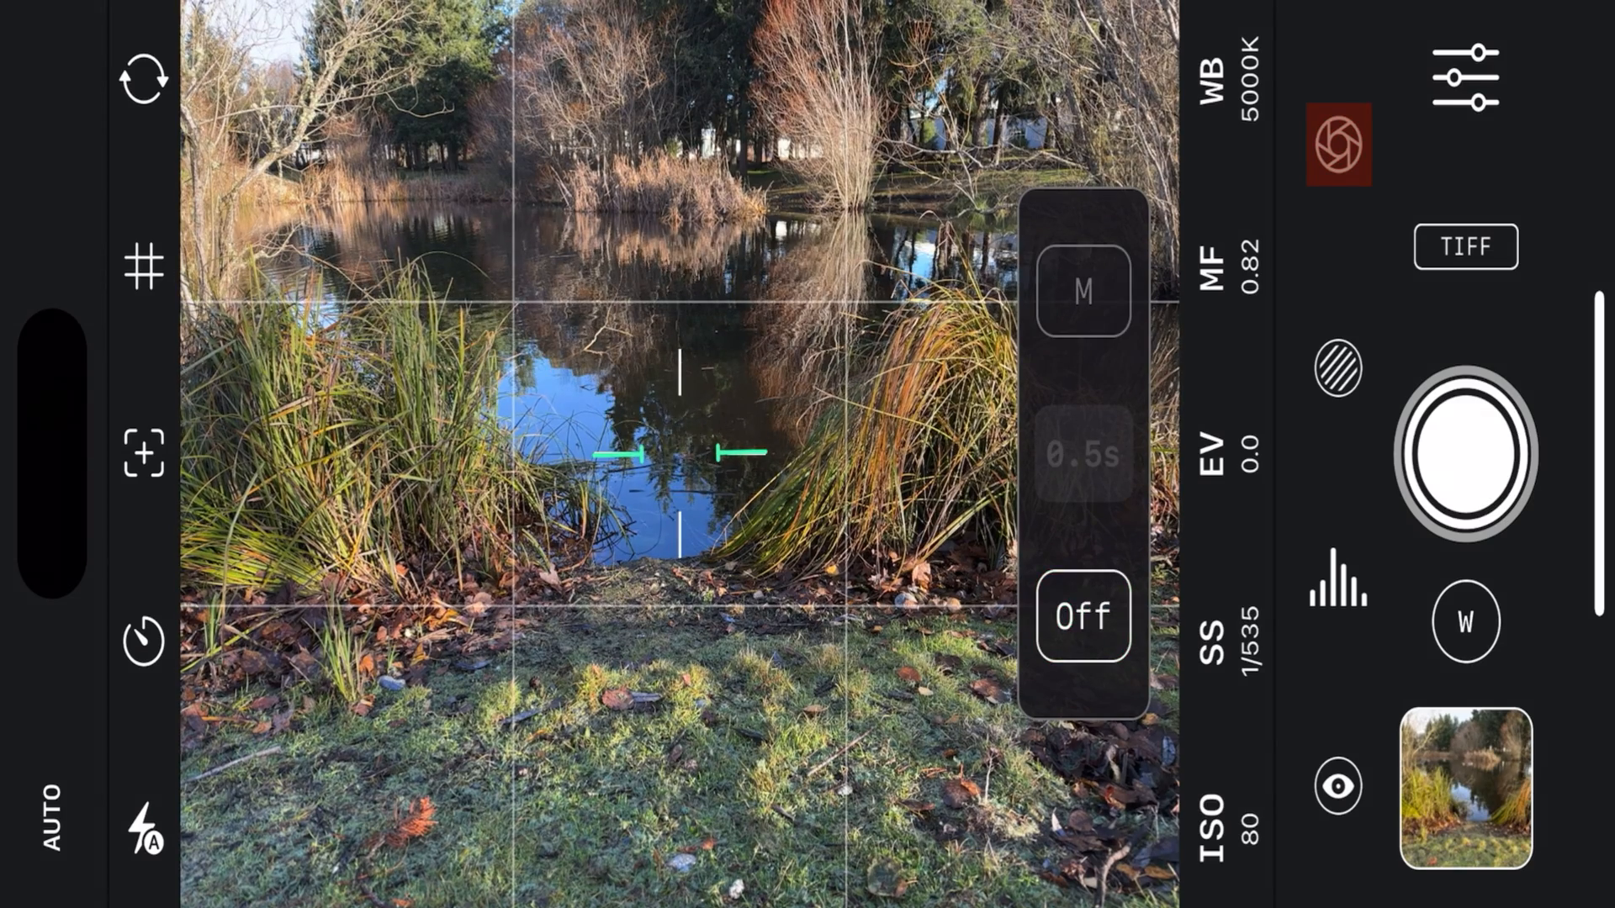
left_click(1081, 617)
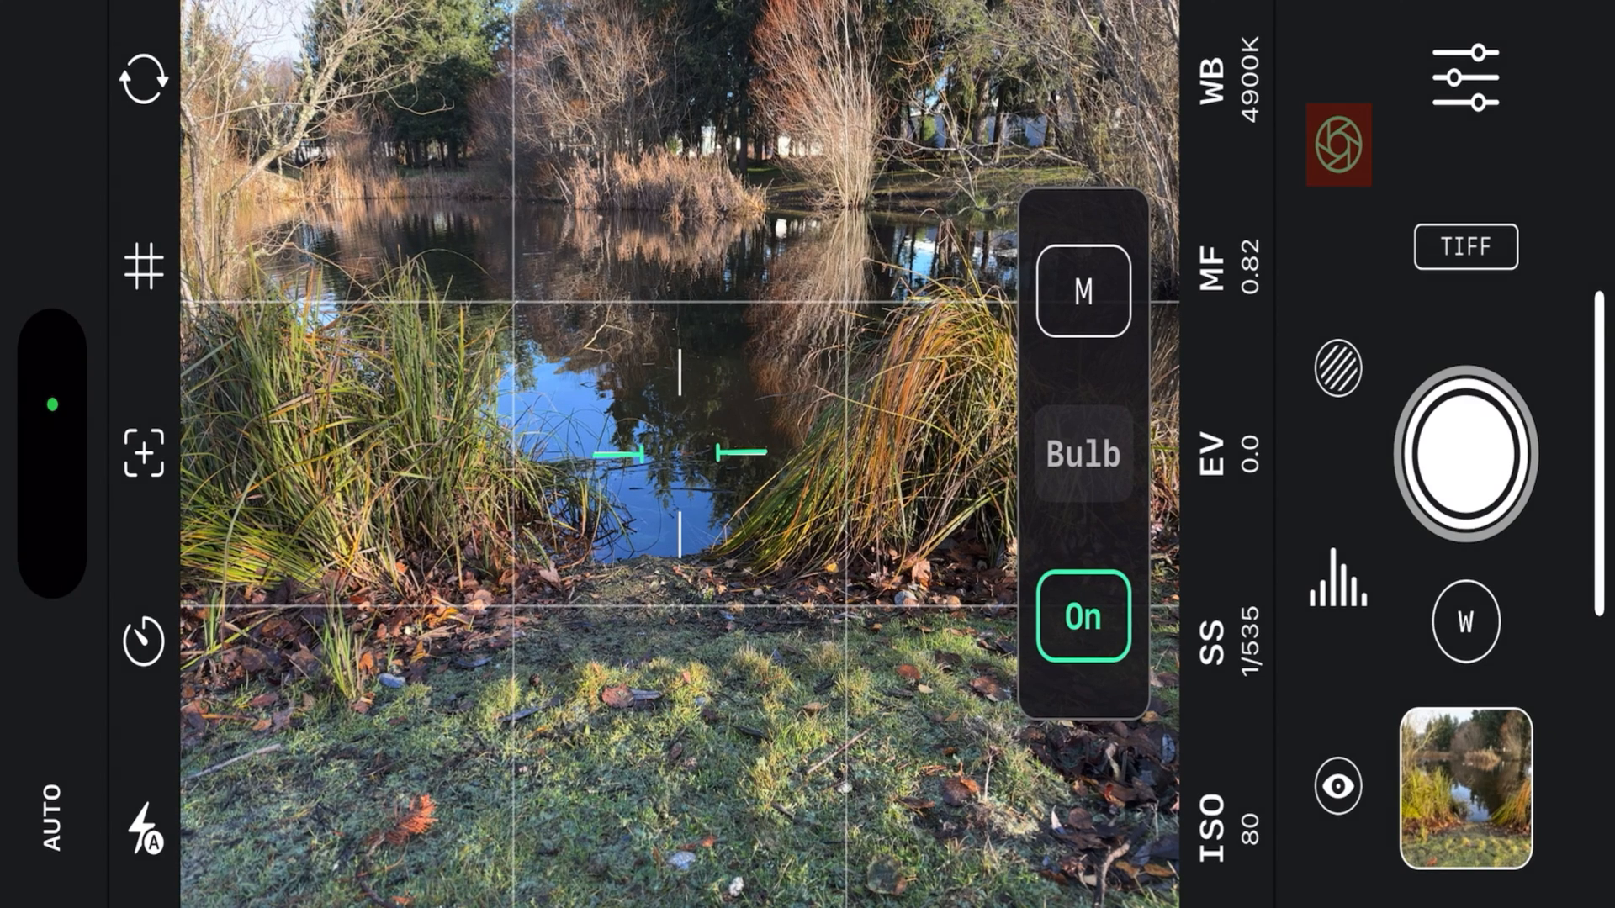
- Take a long-exposure shot at Bulb duration, then change the duration to 2h
left_click(1466, 455)
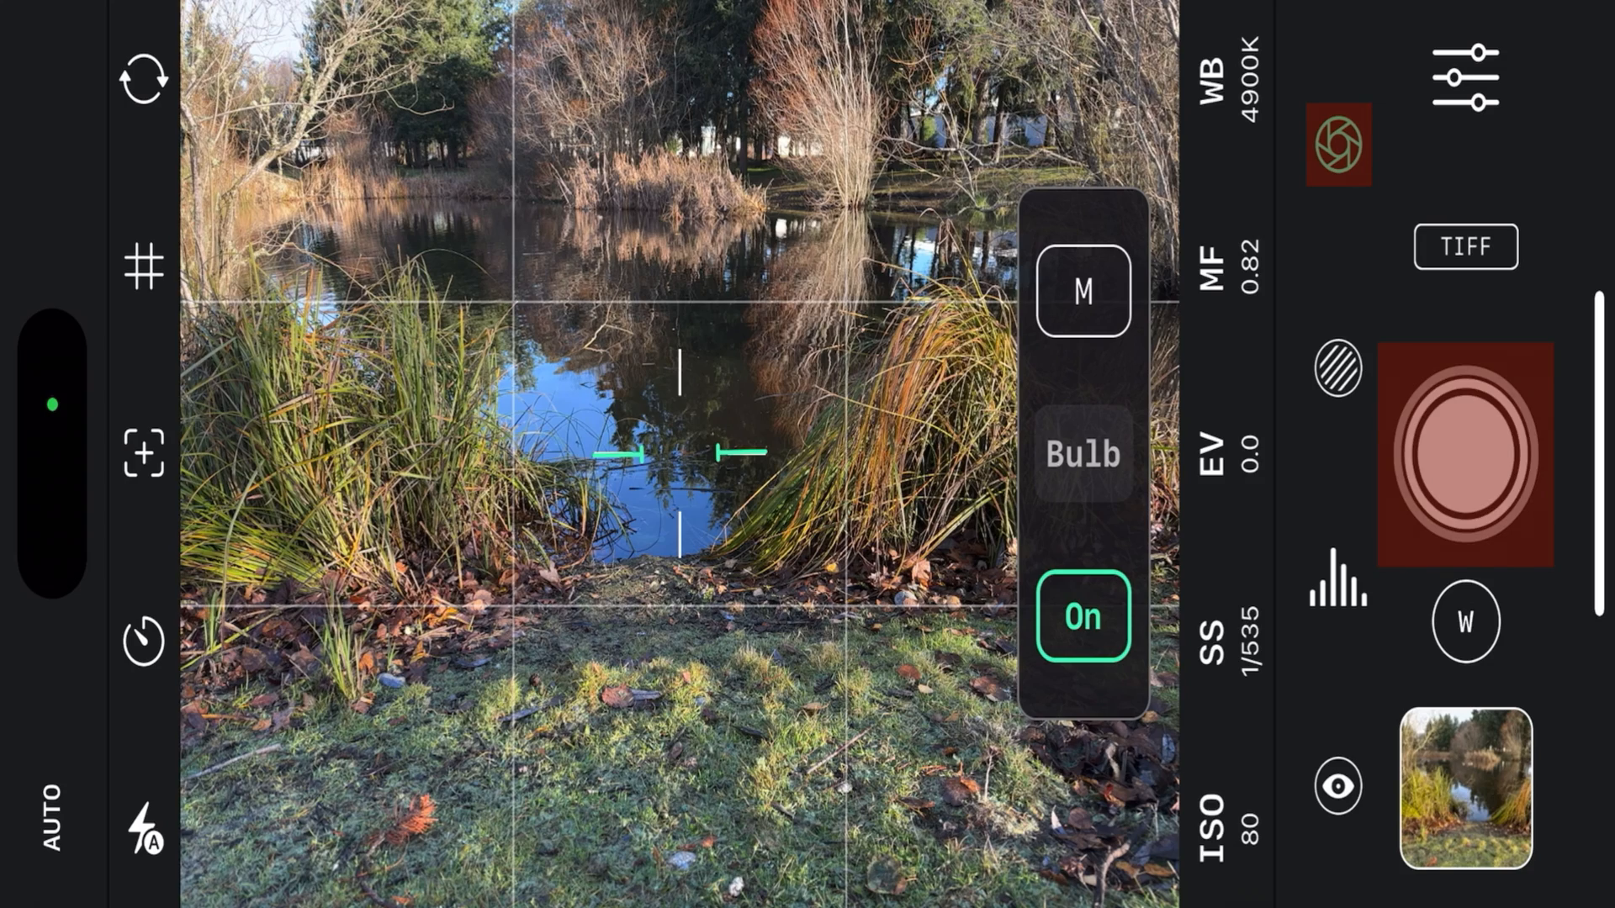
left_click(1082, 454)
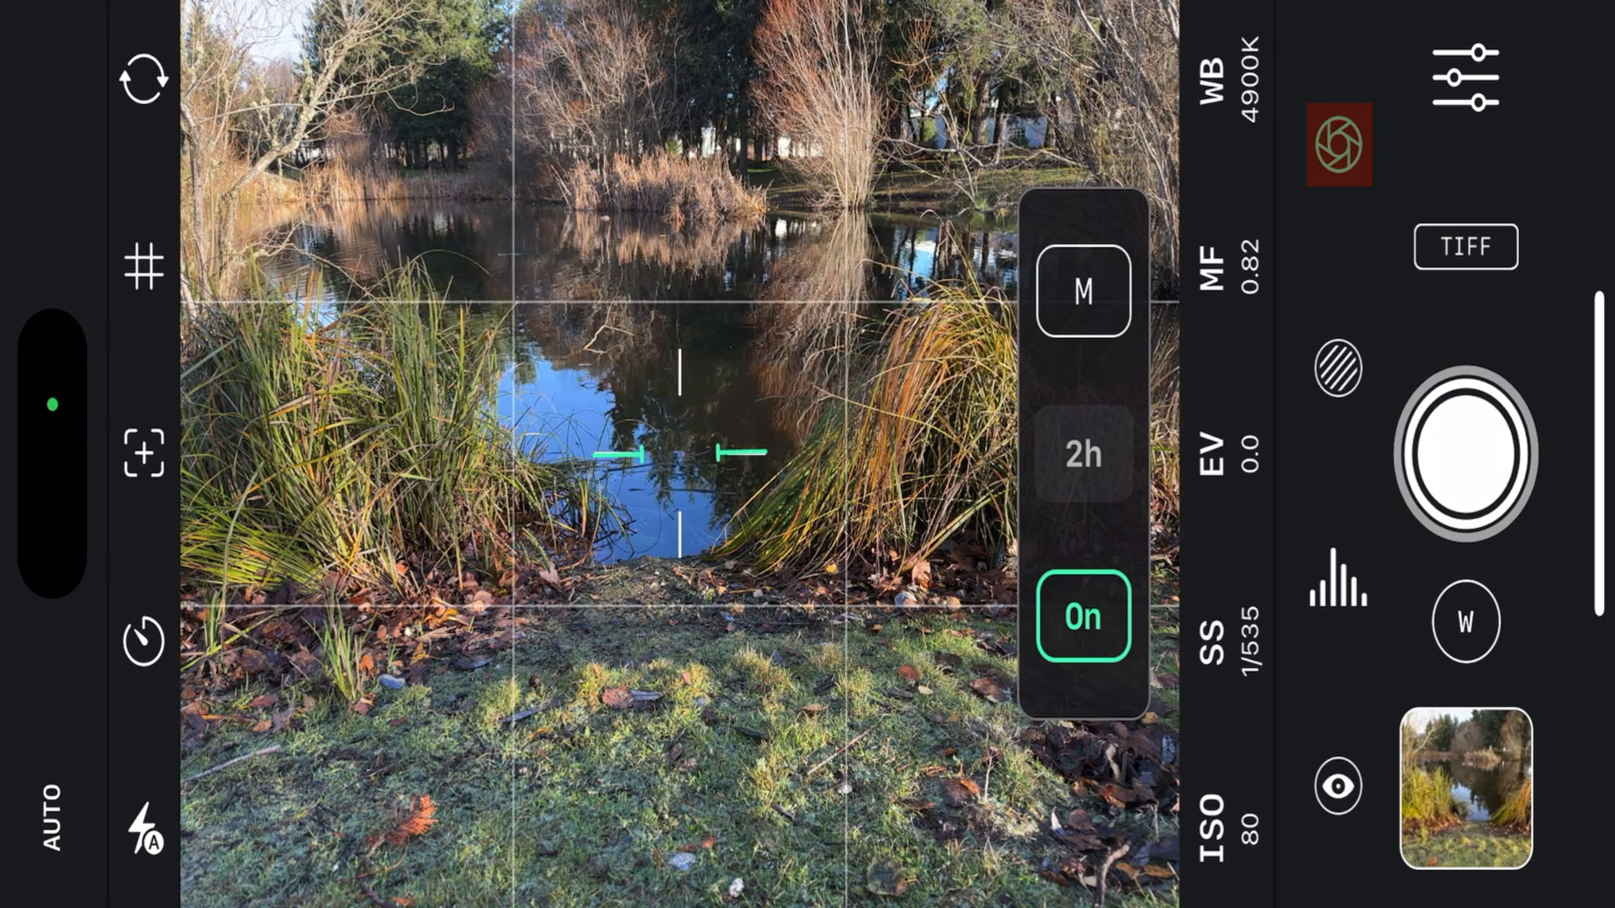
left_click(1082, 616)
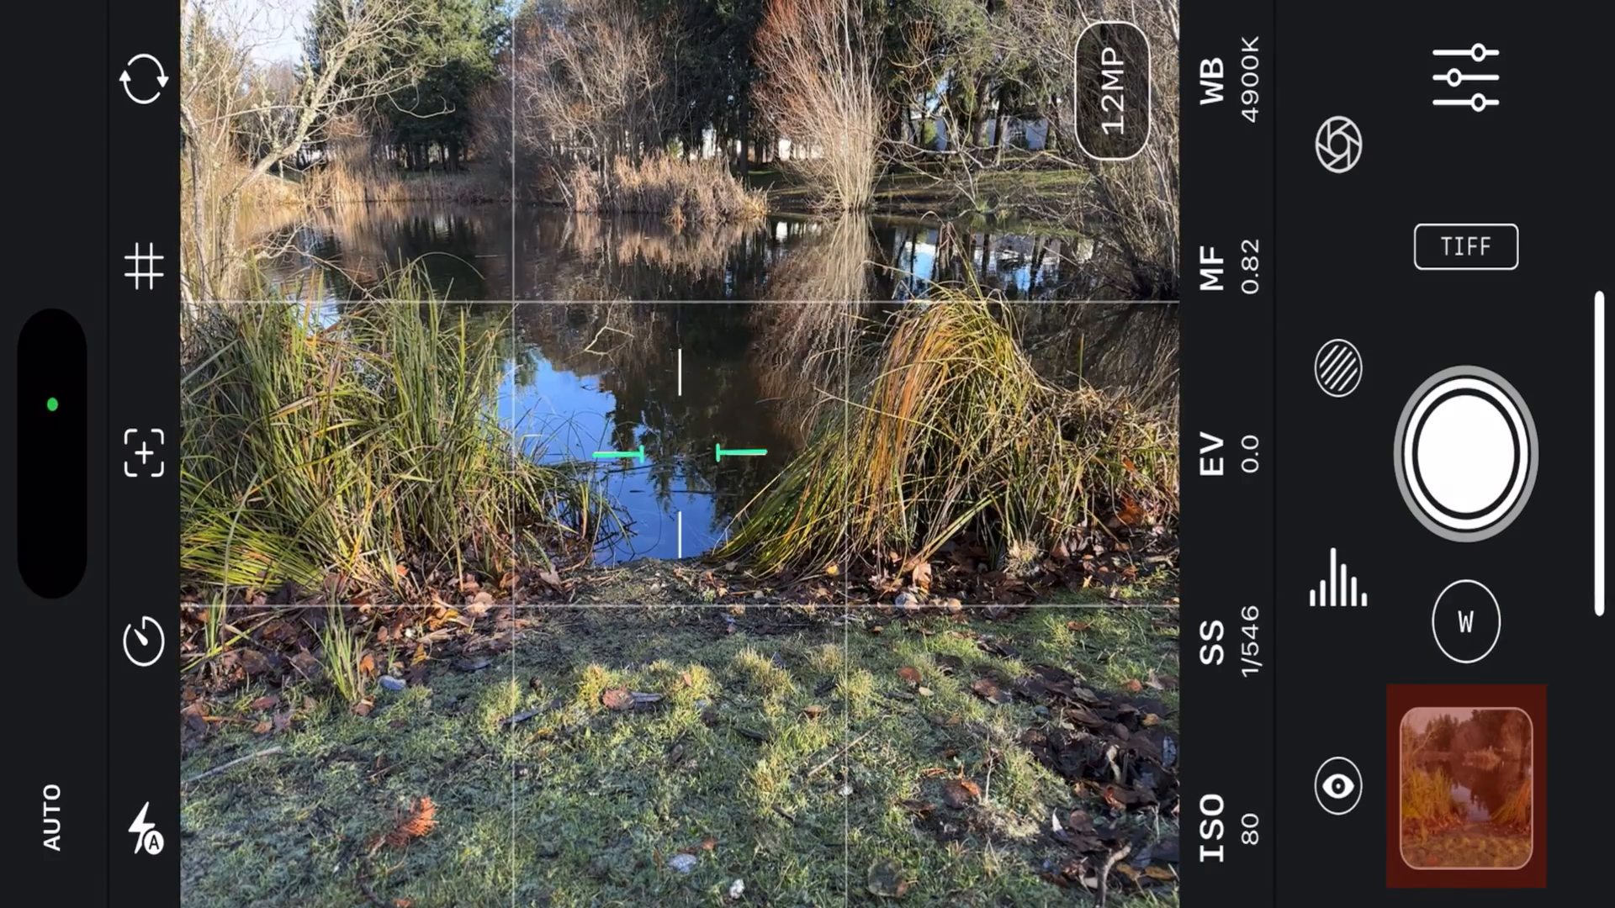
left_click(1465, 785)
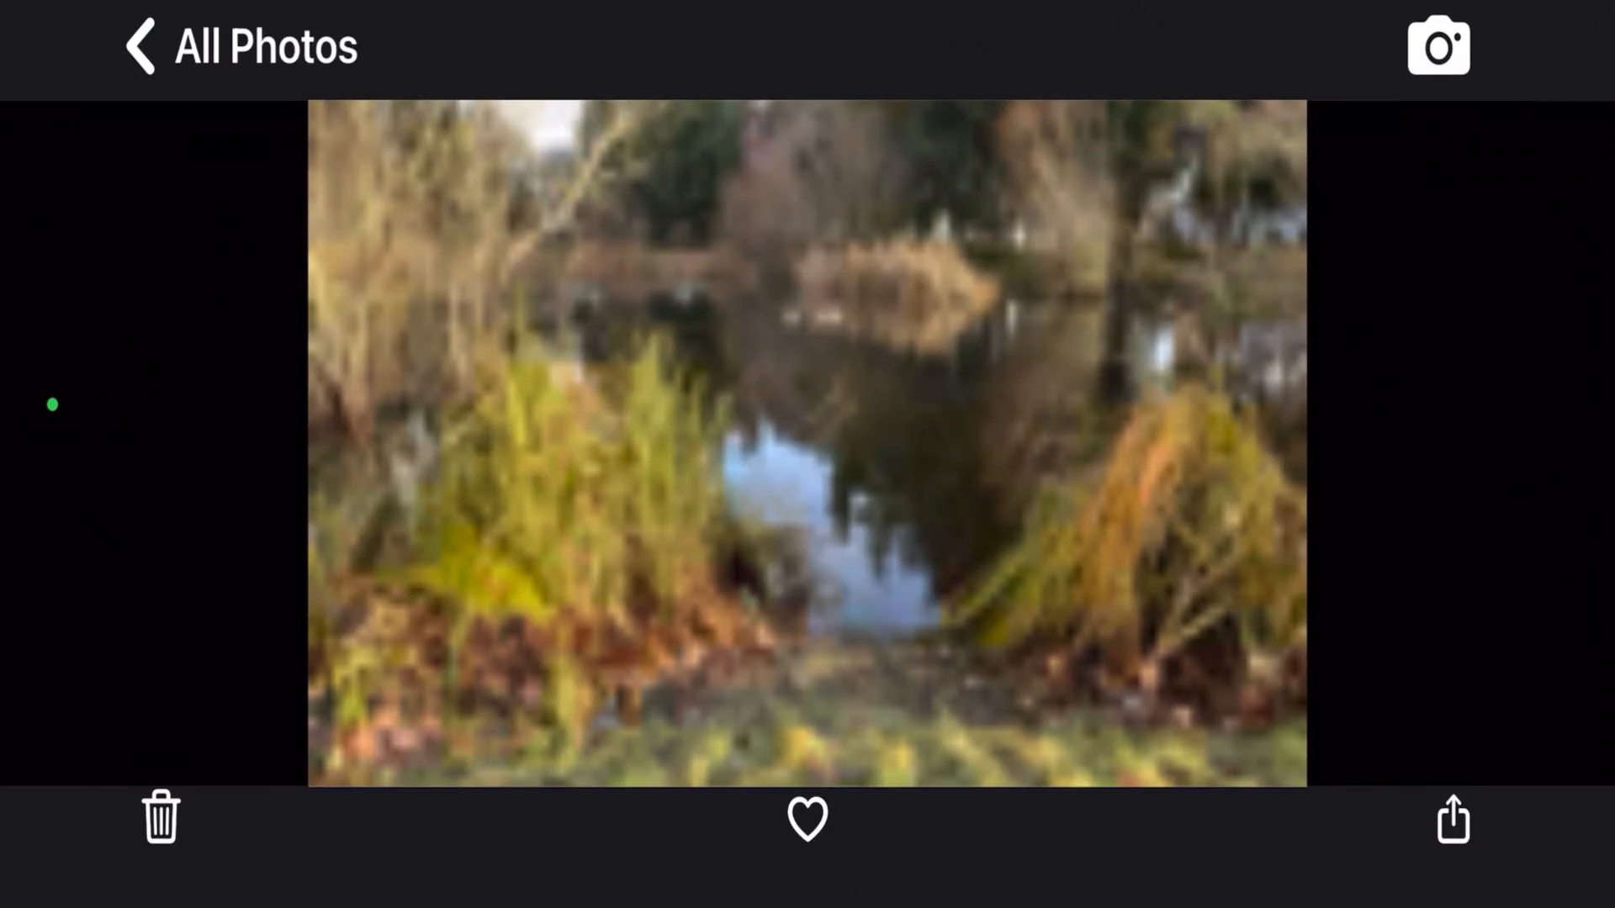
left_click(1435, 45)
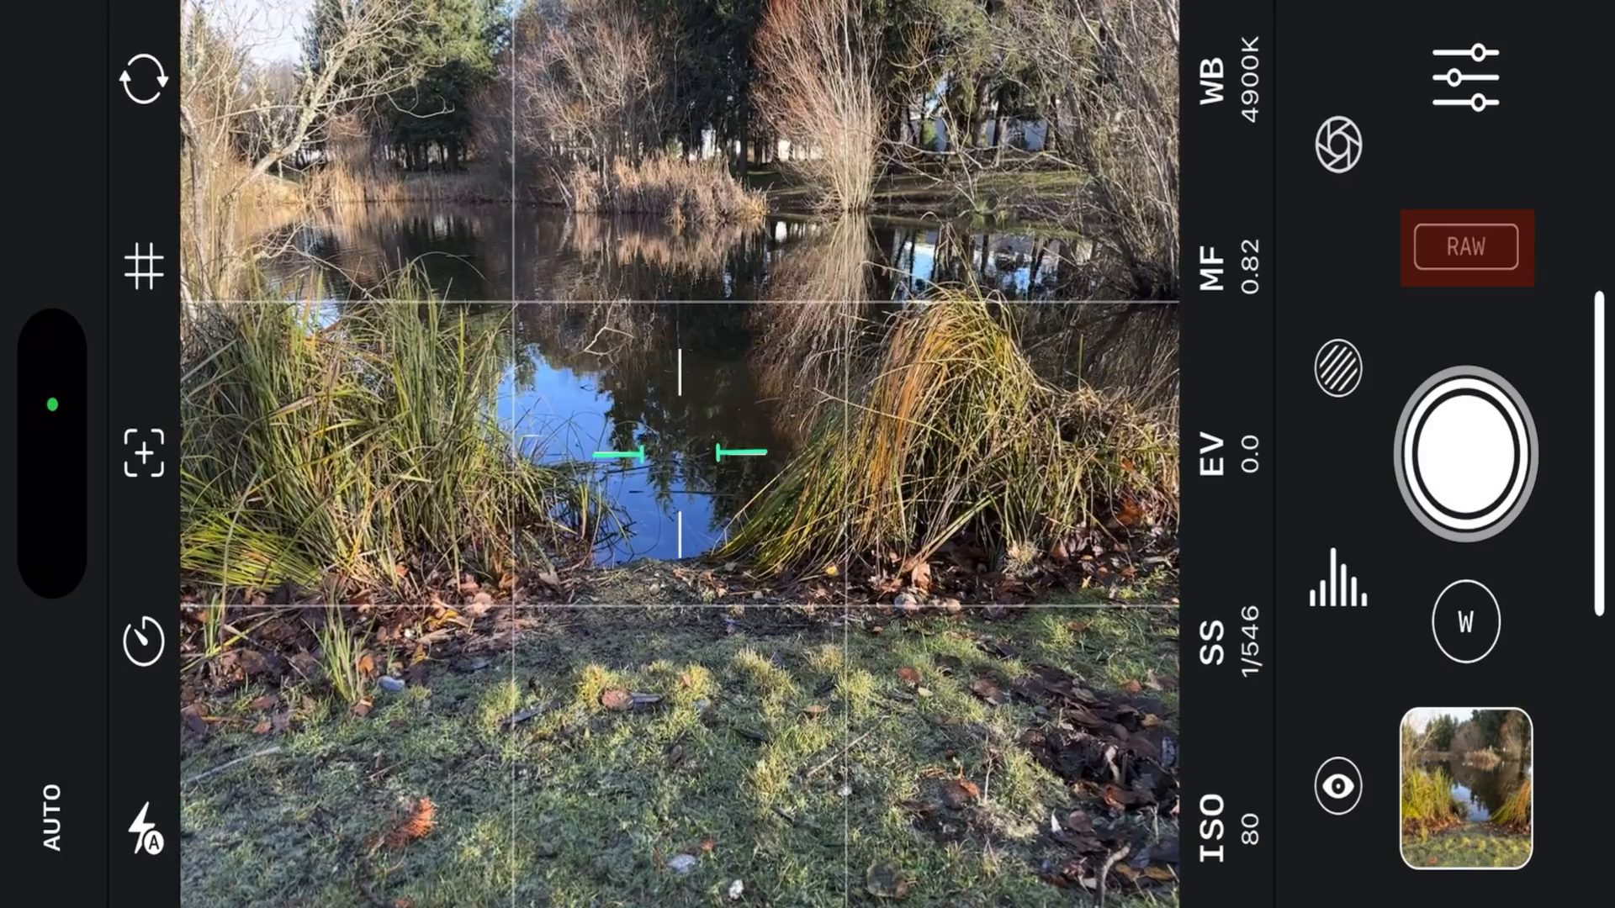
- Cycle the file format through ProRAW, TIFF and RAW, and switch resolution to 48MP
left_click(1466, 246)
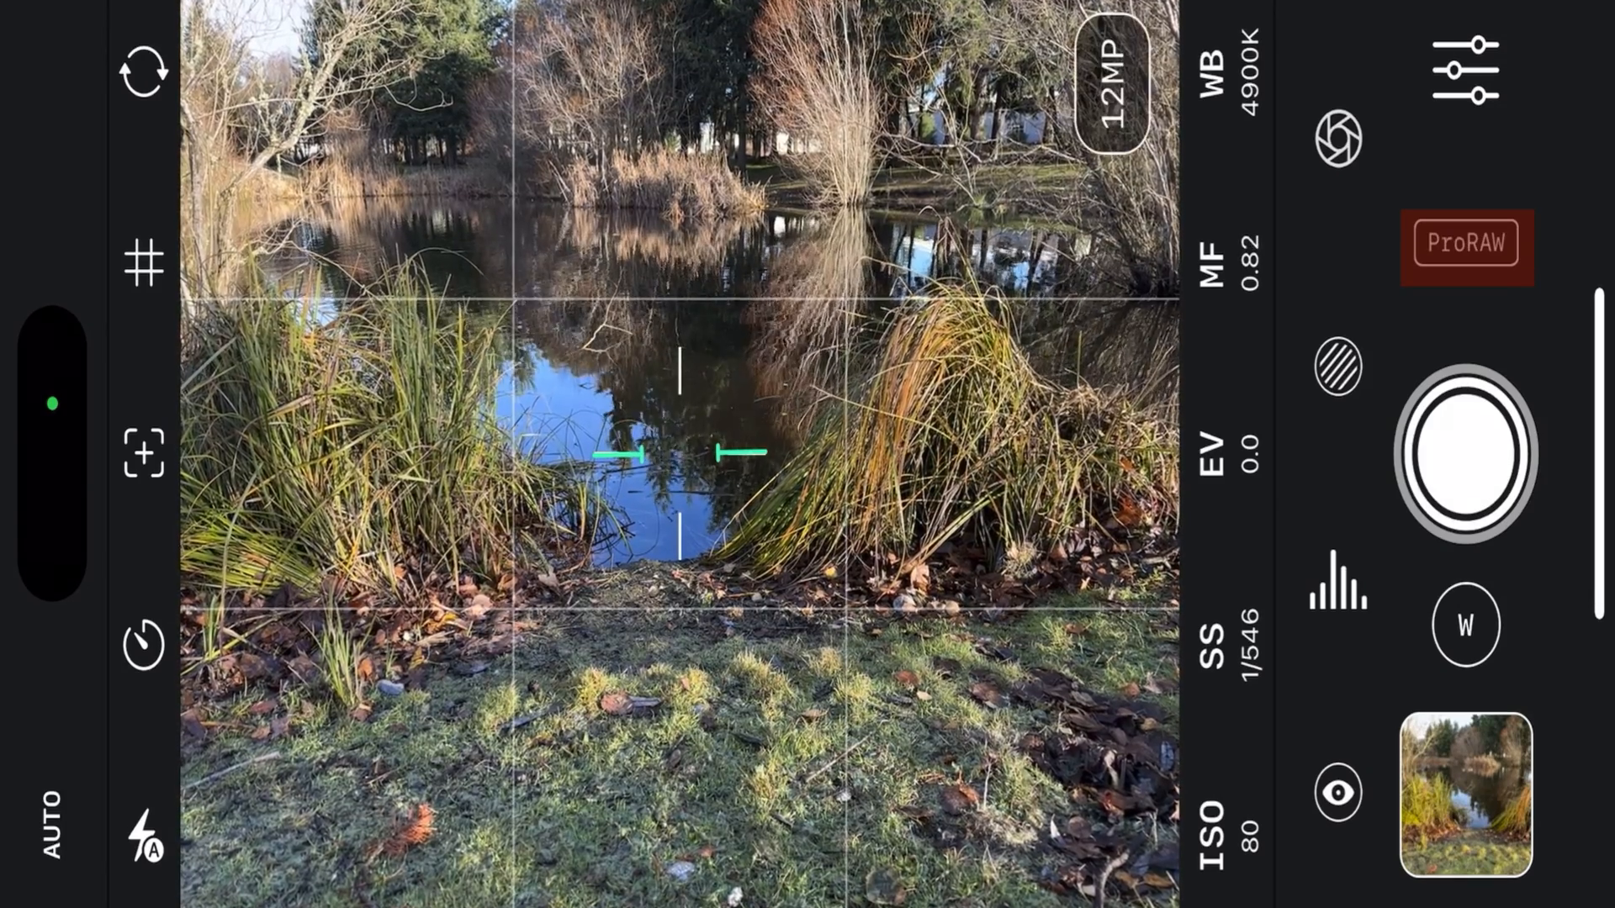
left_click(1466, 245)
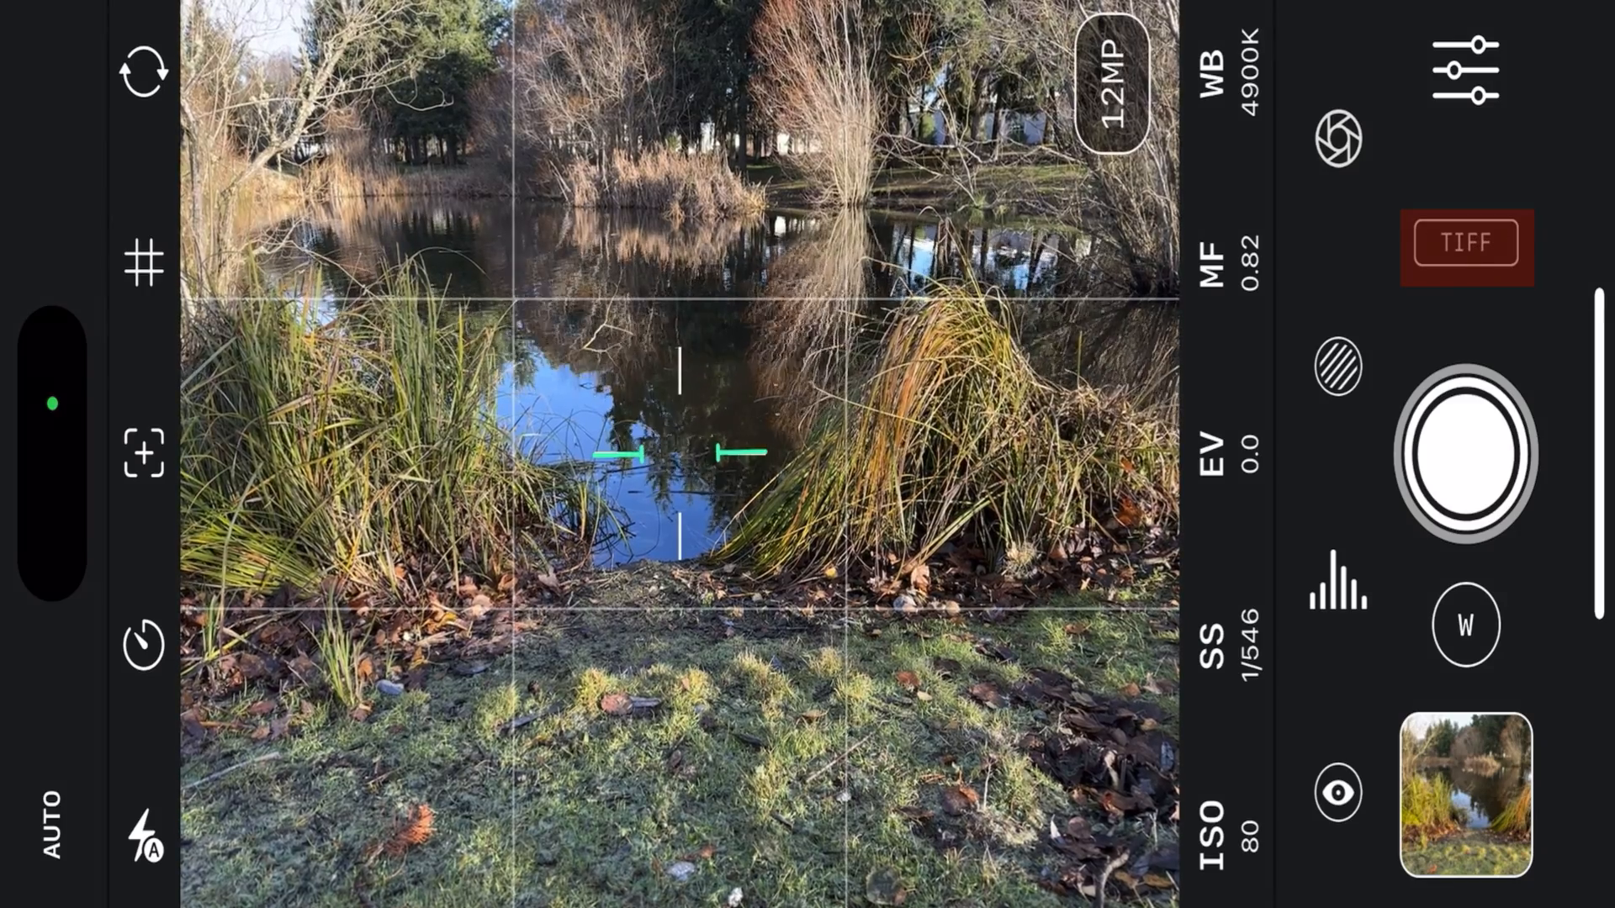
left_click(1465, 244)
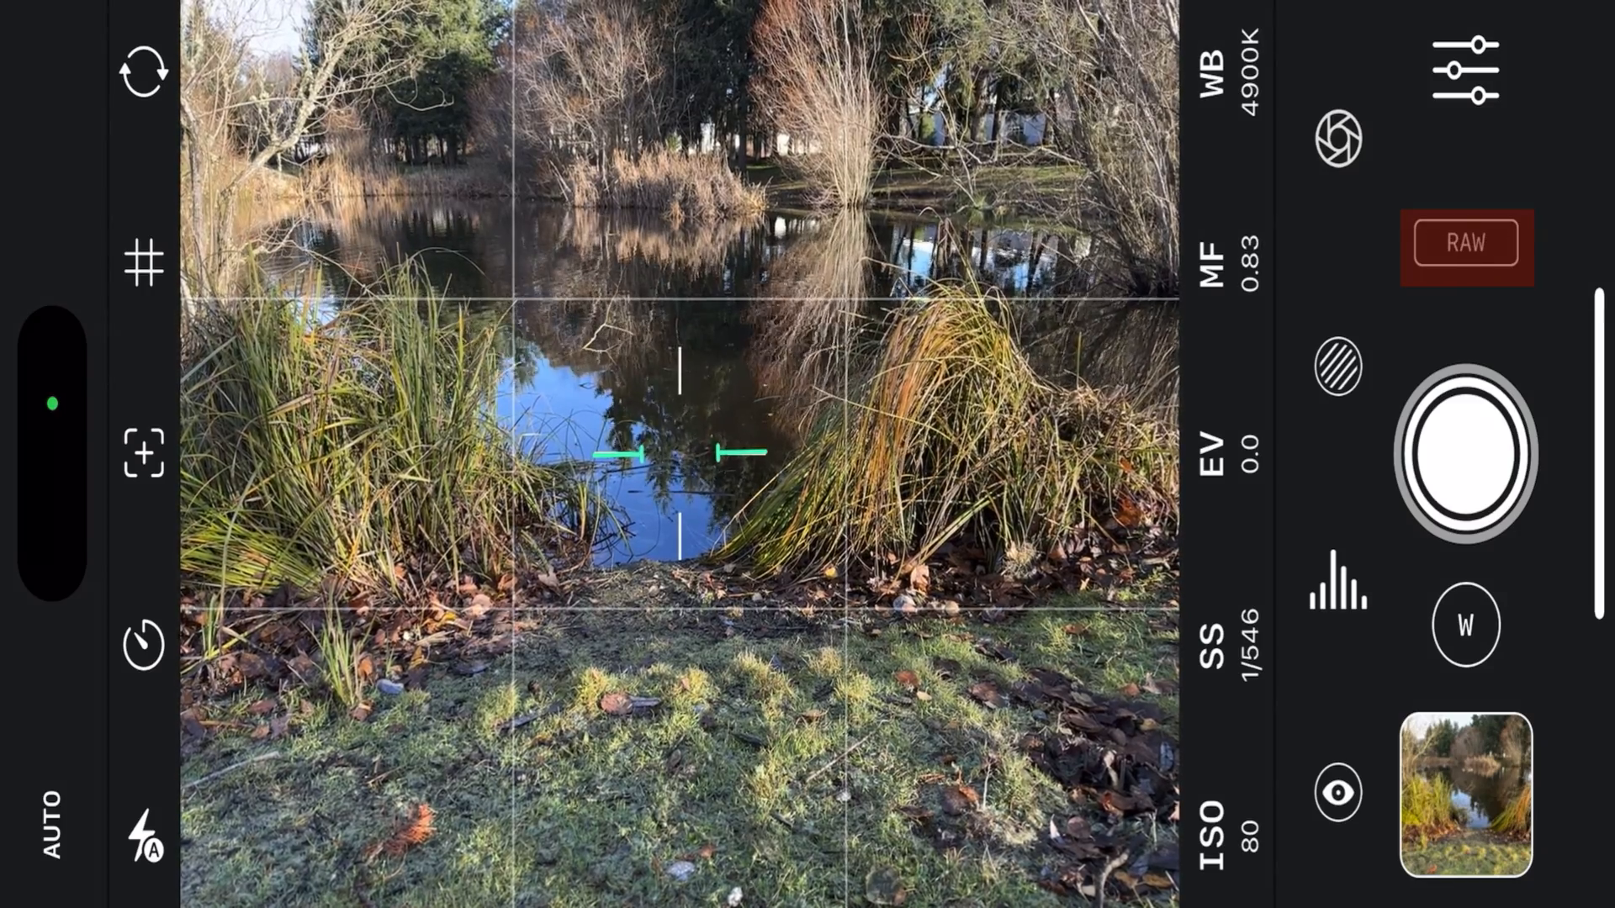
left_click(1464, 244)
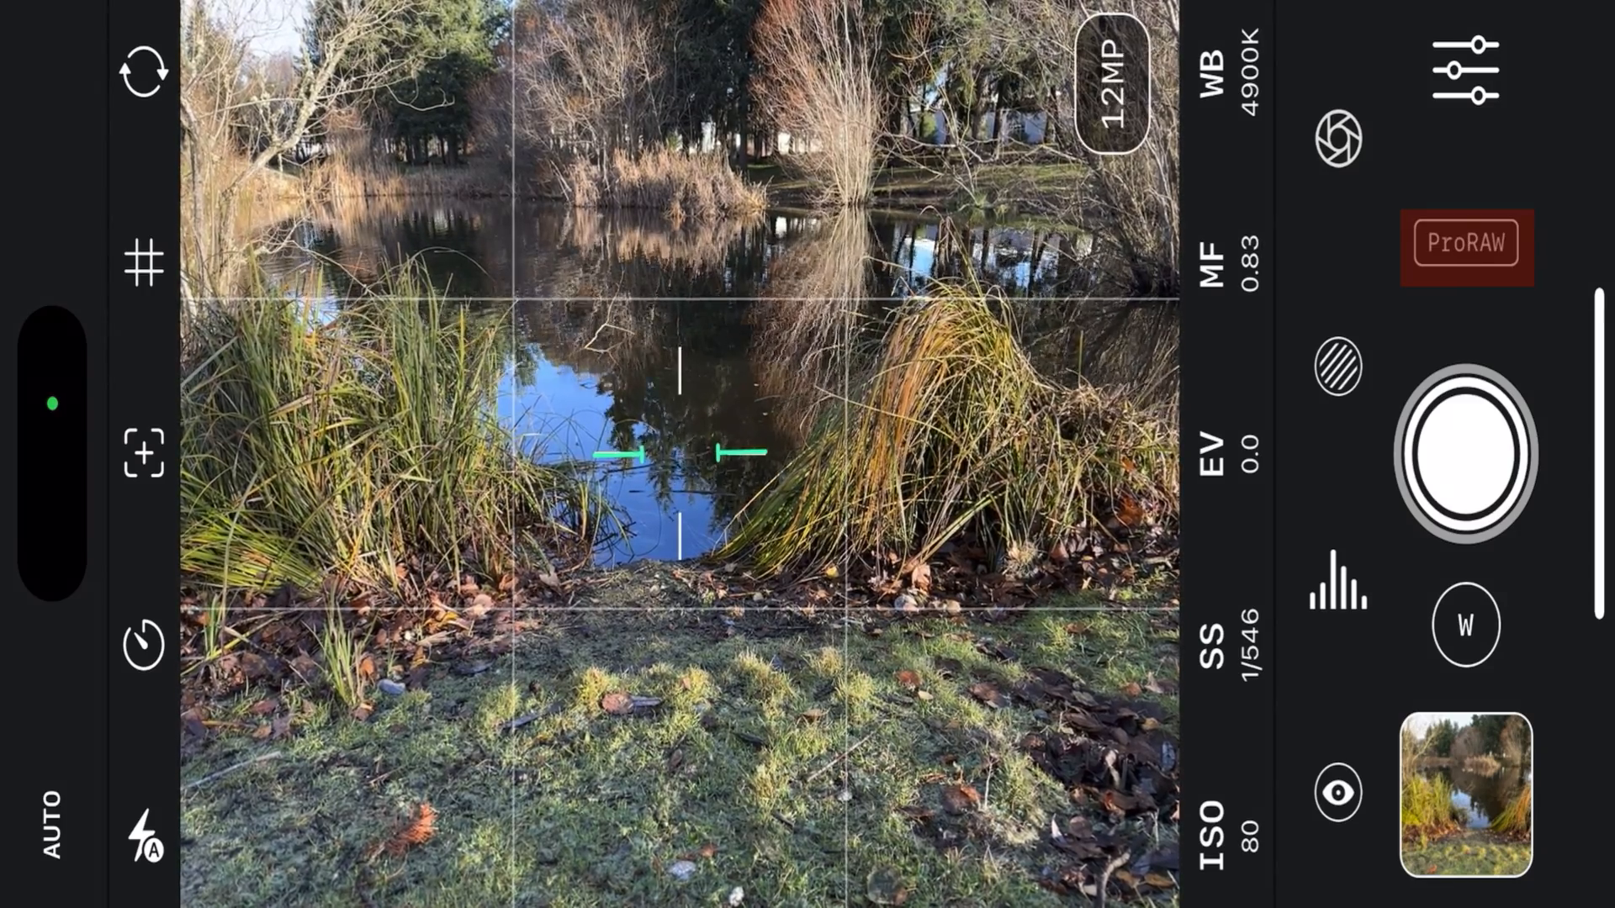
left_click(1110, 86)
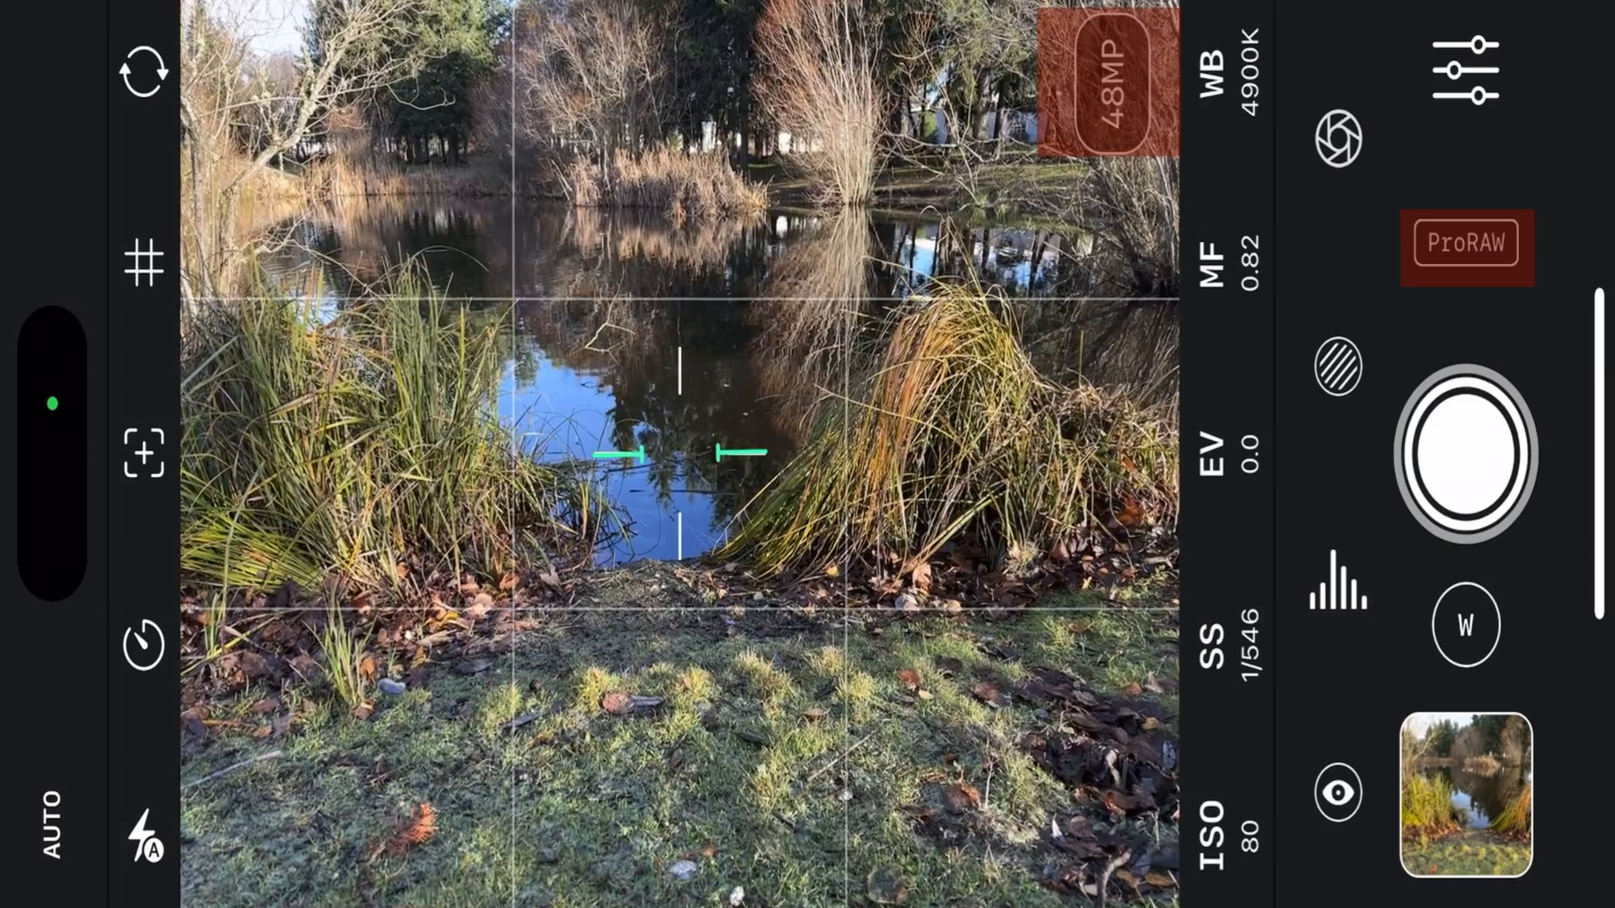
- Cycle the format again through TIFF, RAW and ProRAW, ending on TIFF at 48MP
left_click(1465, 246)
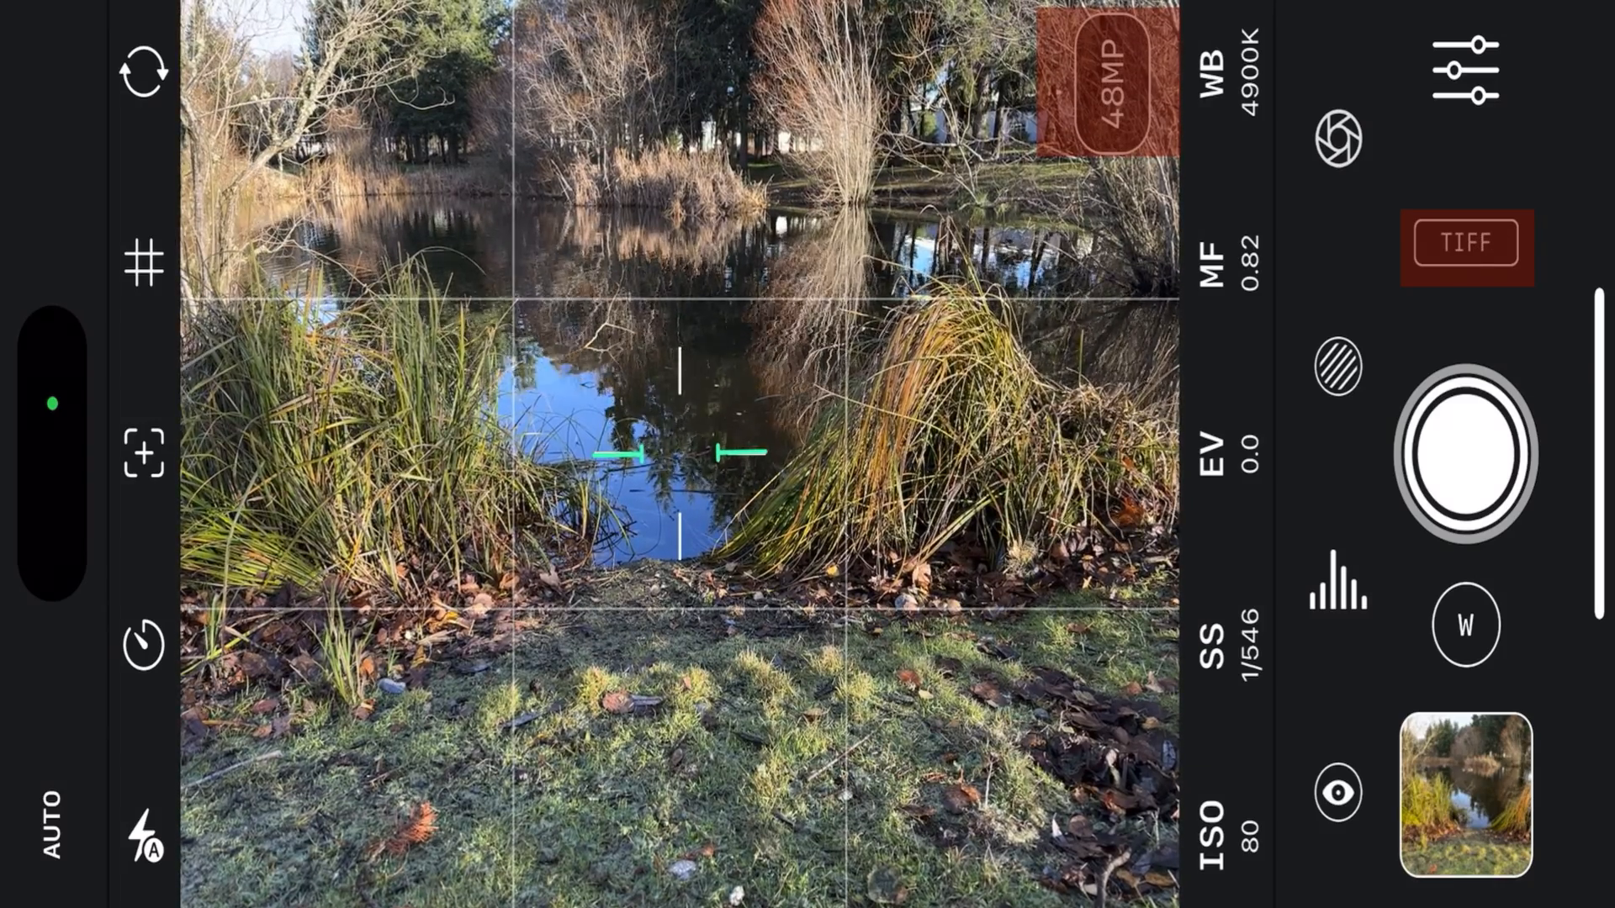
left_click(1467, 246)
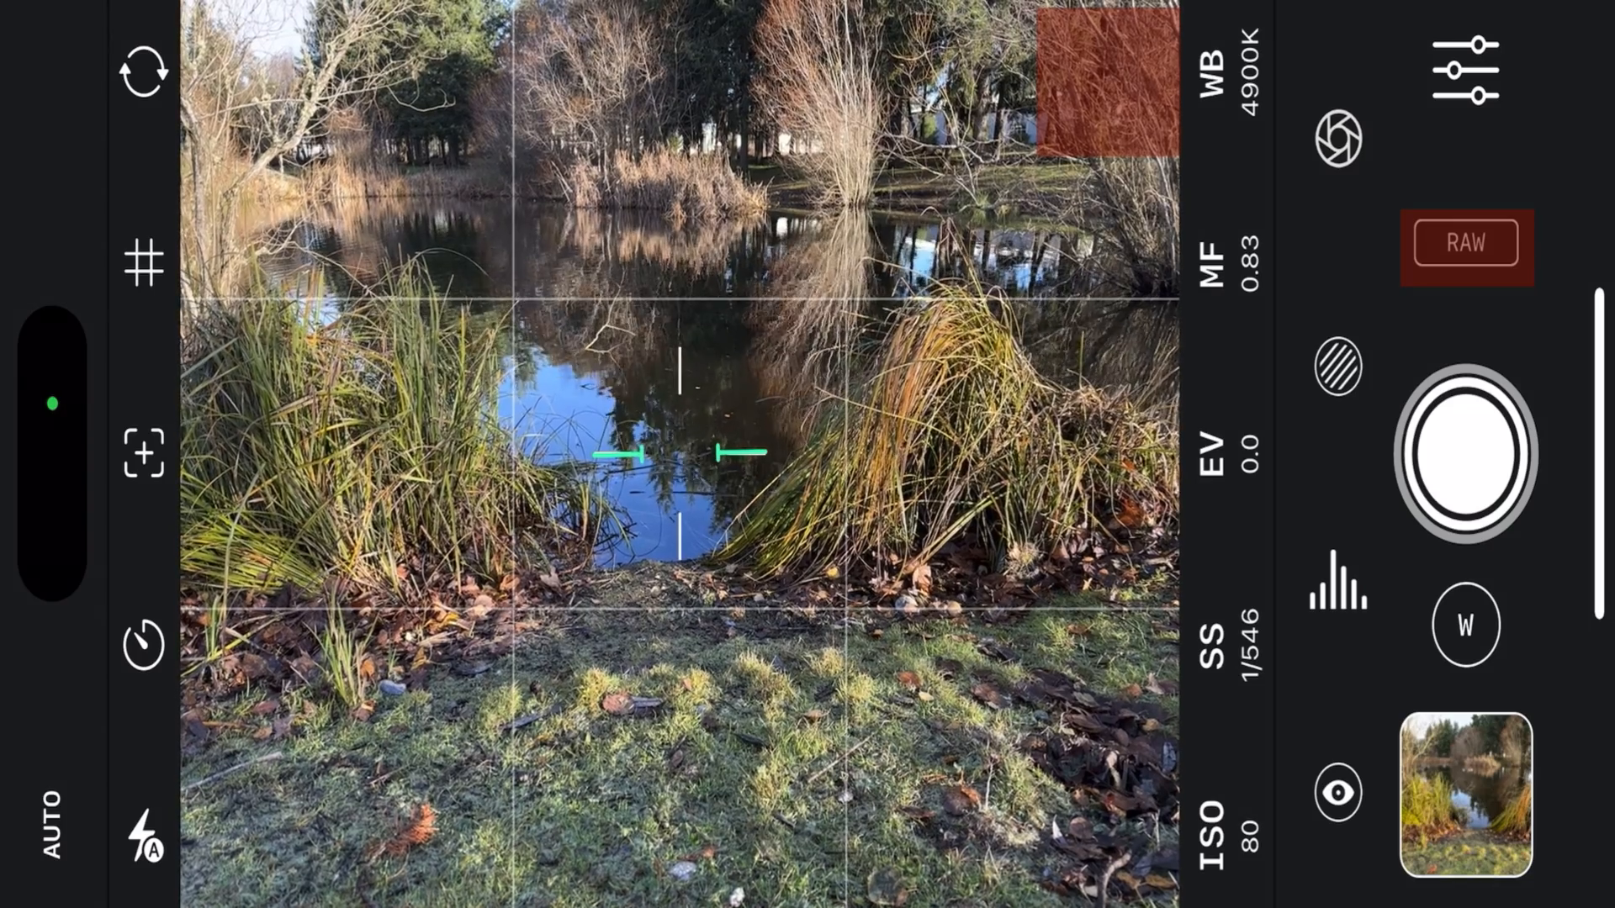
left_click(1465, 244)
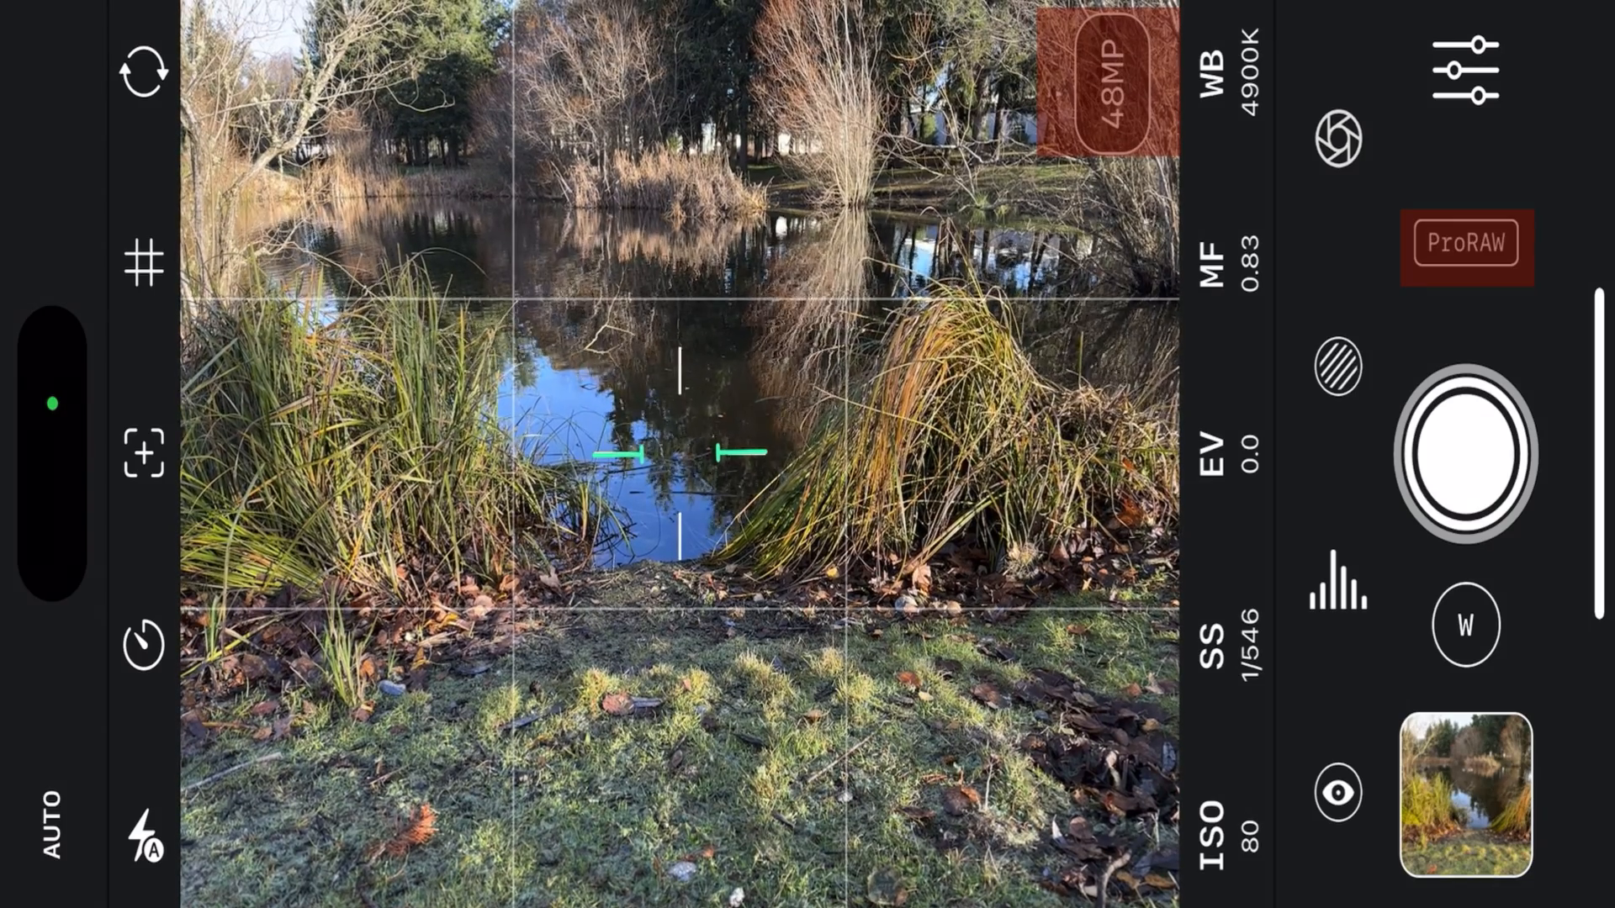
left_click(1467, 245)
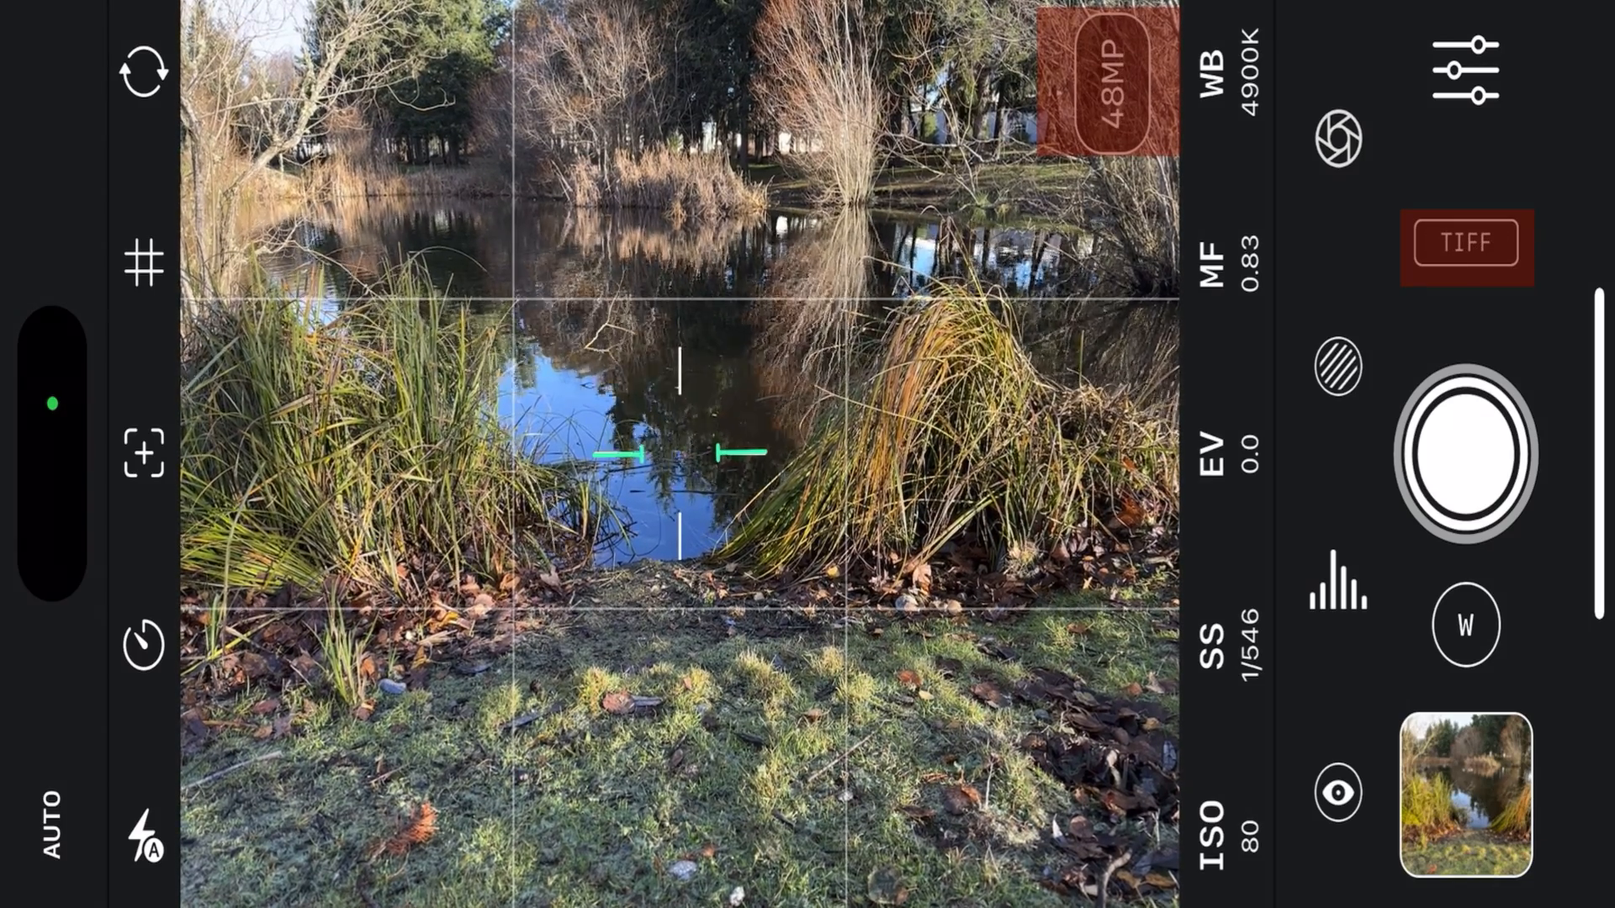
left_click(1466, 69)
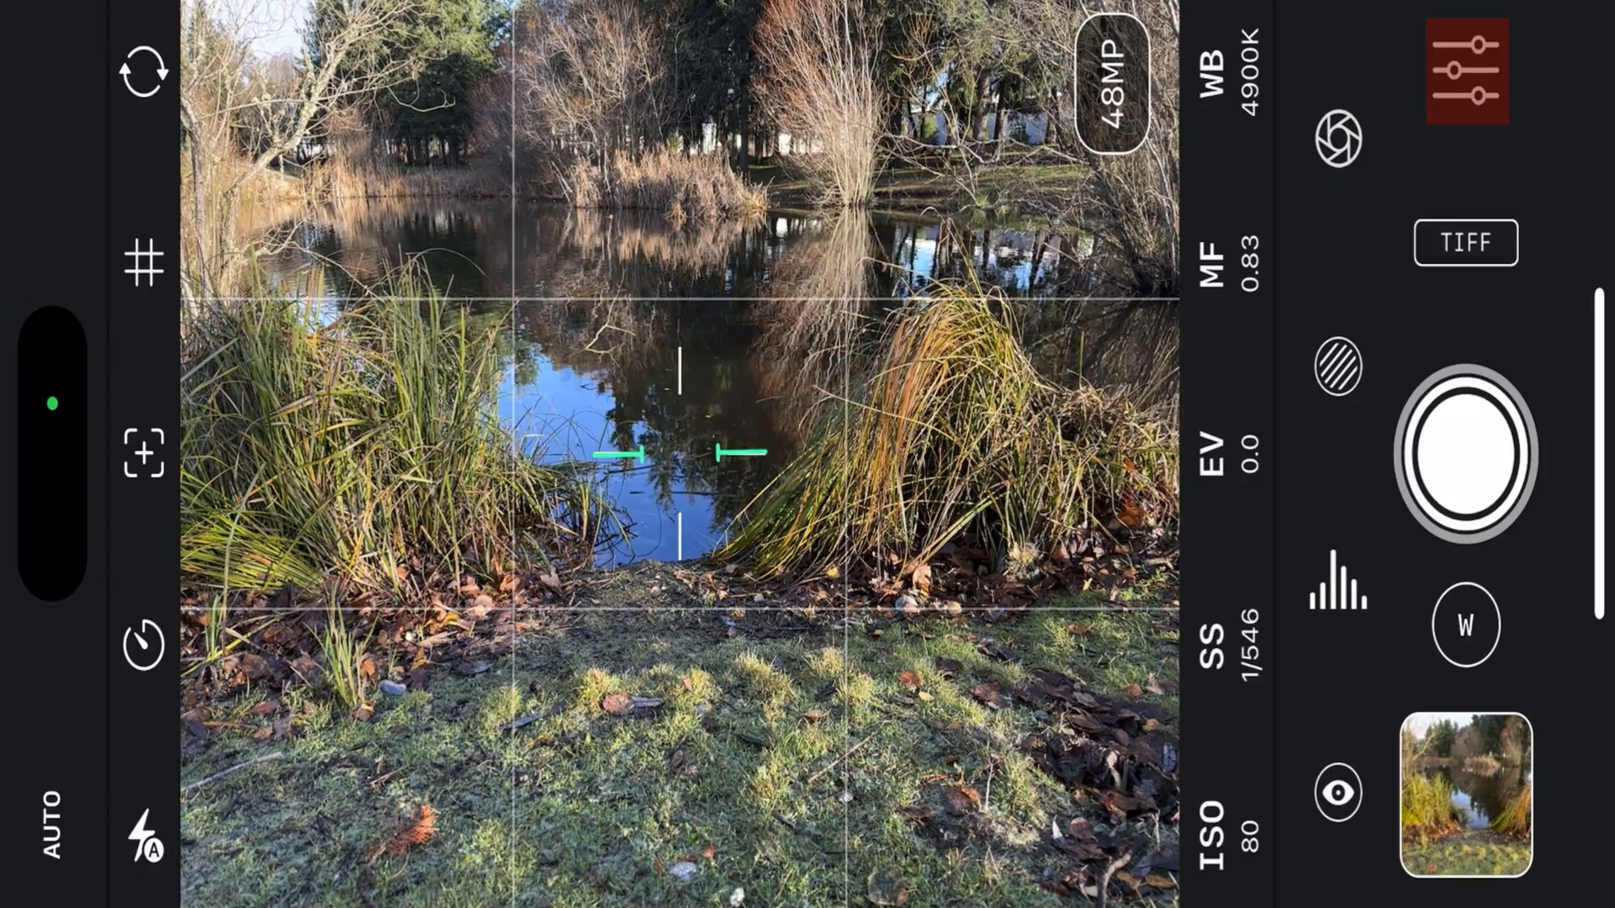
- Browse the app Settings down to the Info and support links
left_click(1462, 71)
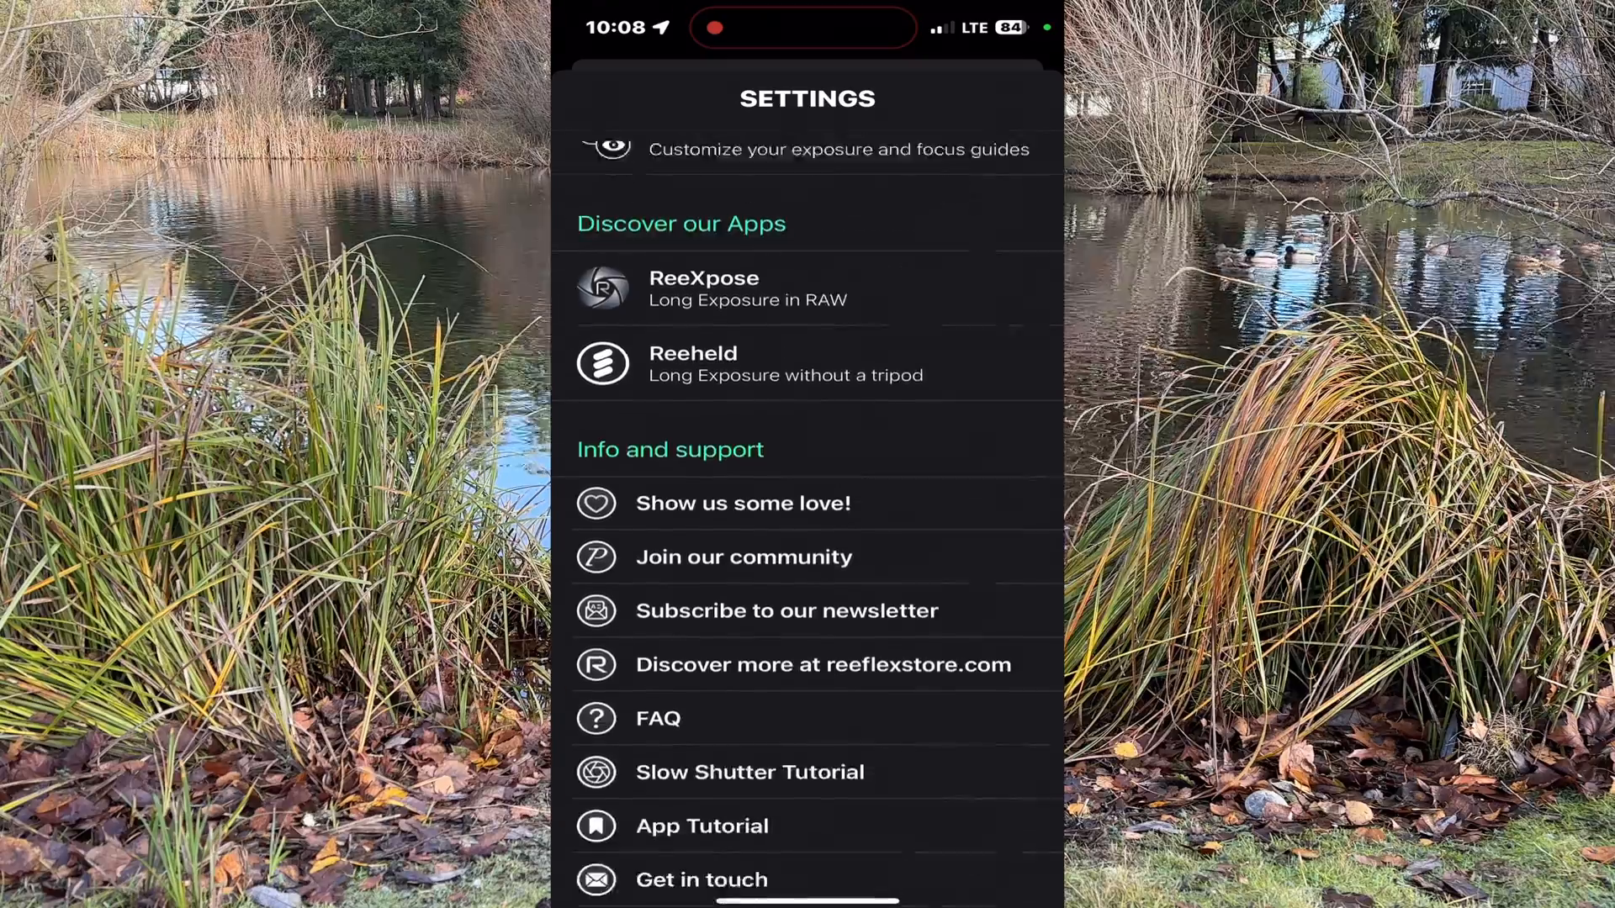
scroll("up", 3)
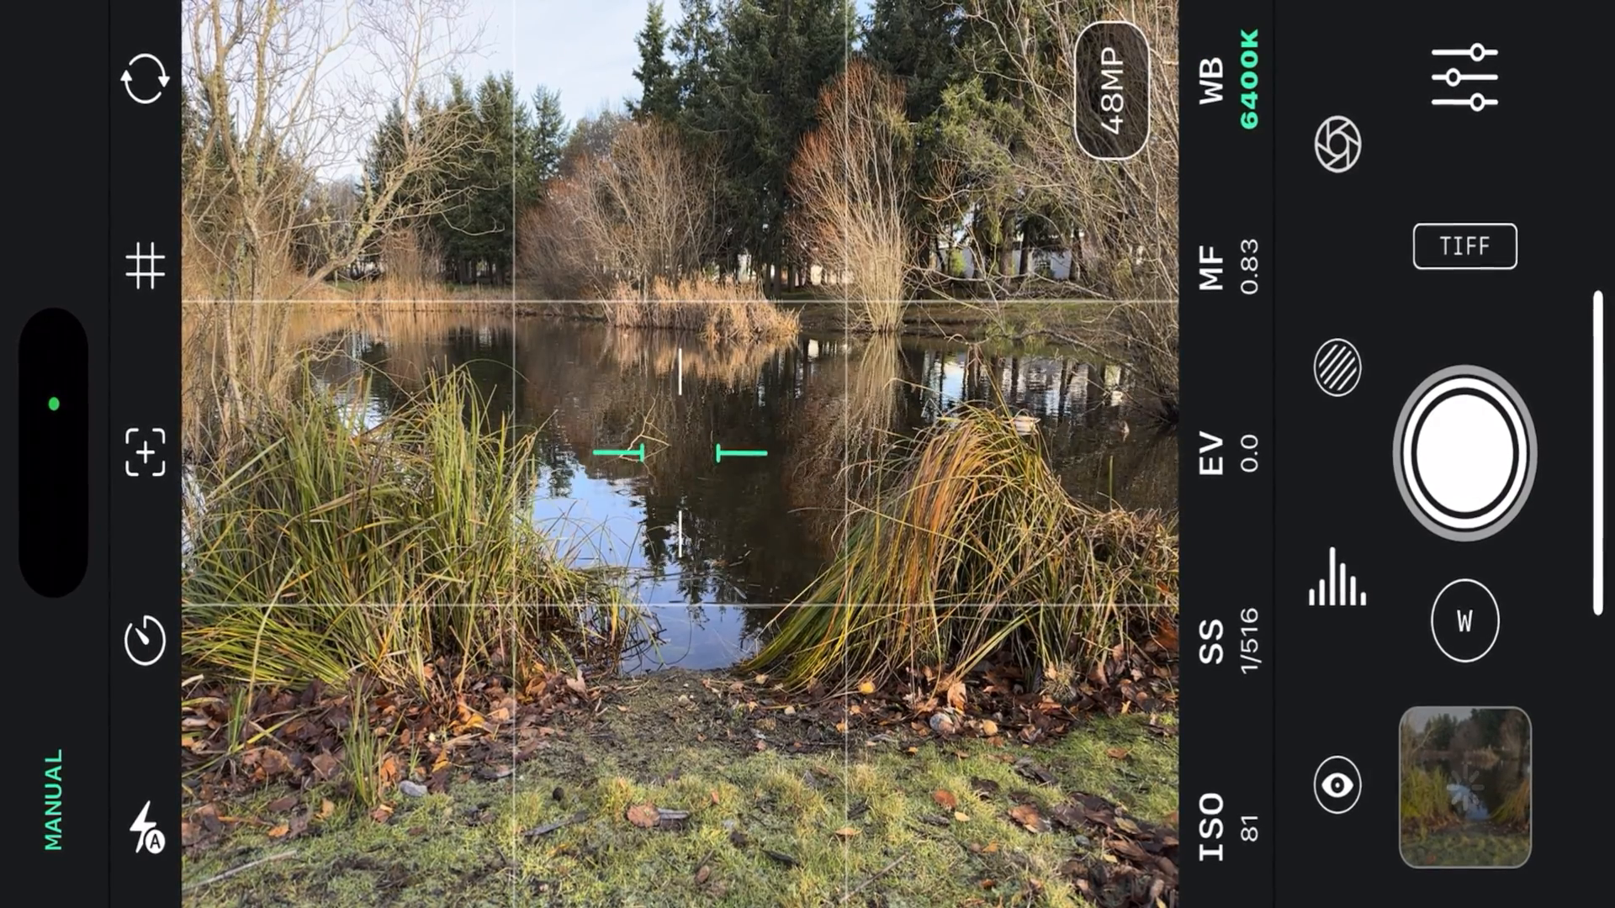
- Capture the pond photo in manual mode at 6400K white balance, TIFF 48MP
left_click(1462, 456)
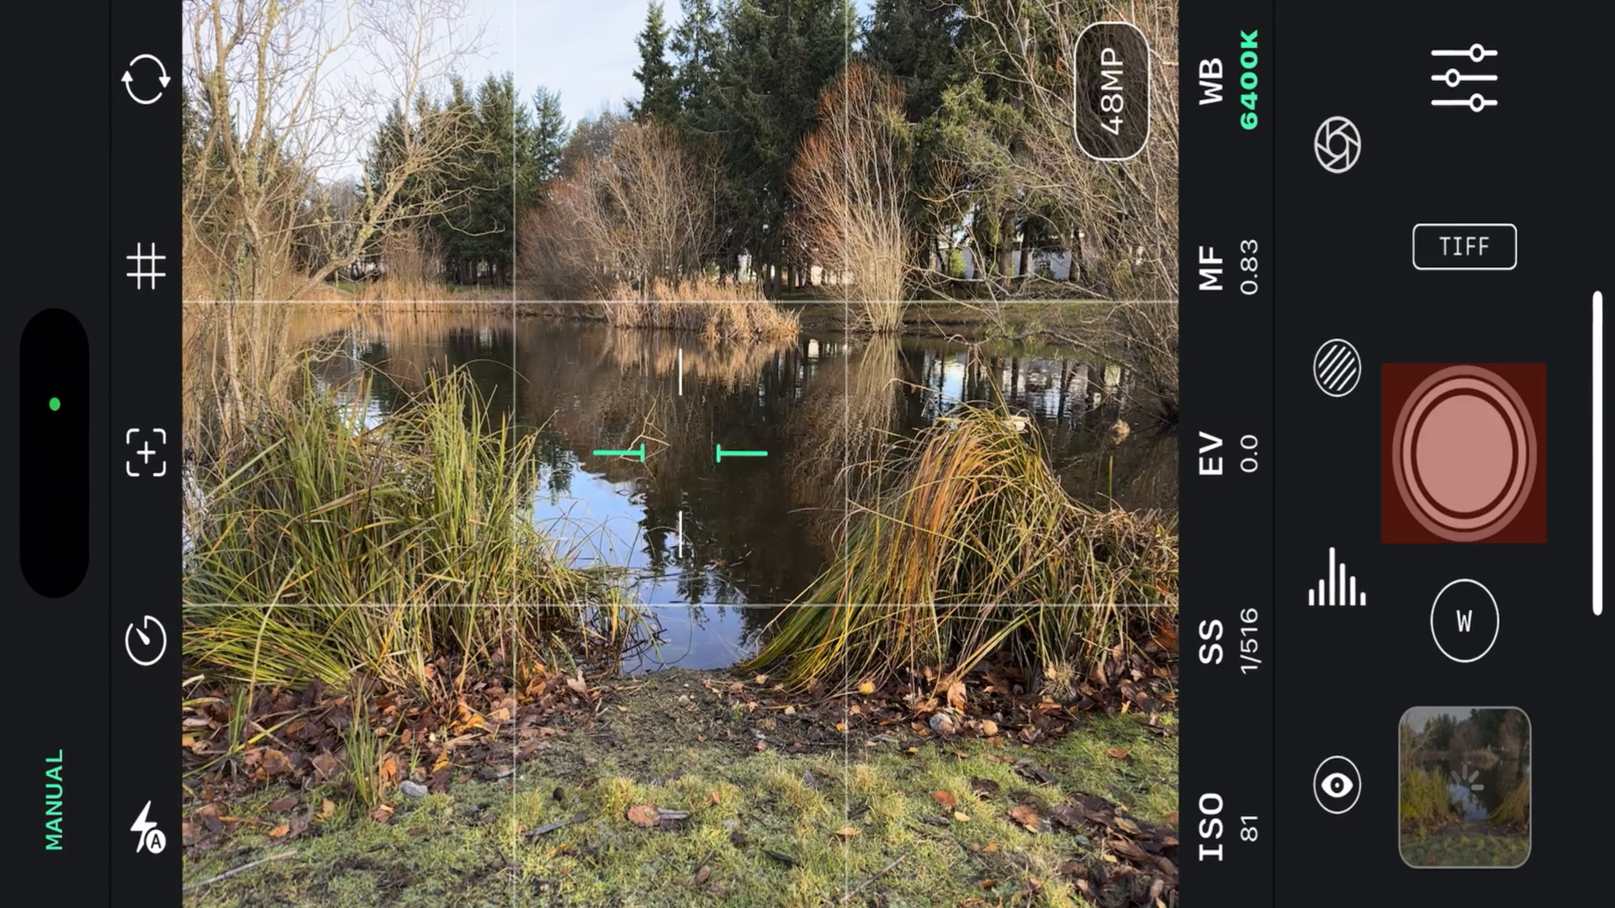